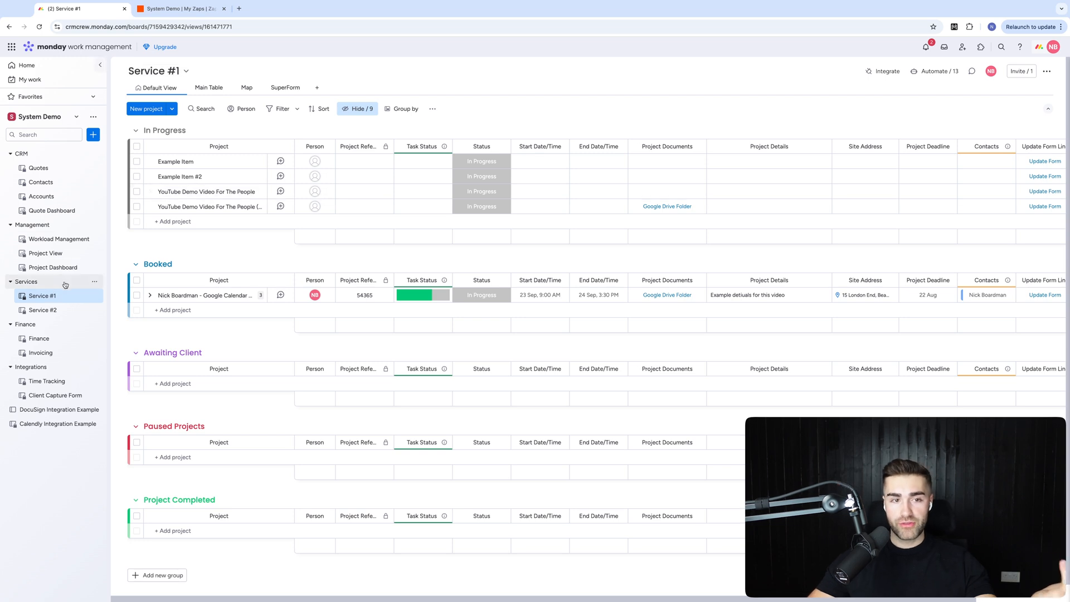
Step: Show the zaps in the System Demo folder under My Zaps in Zapier
click(173, 310)
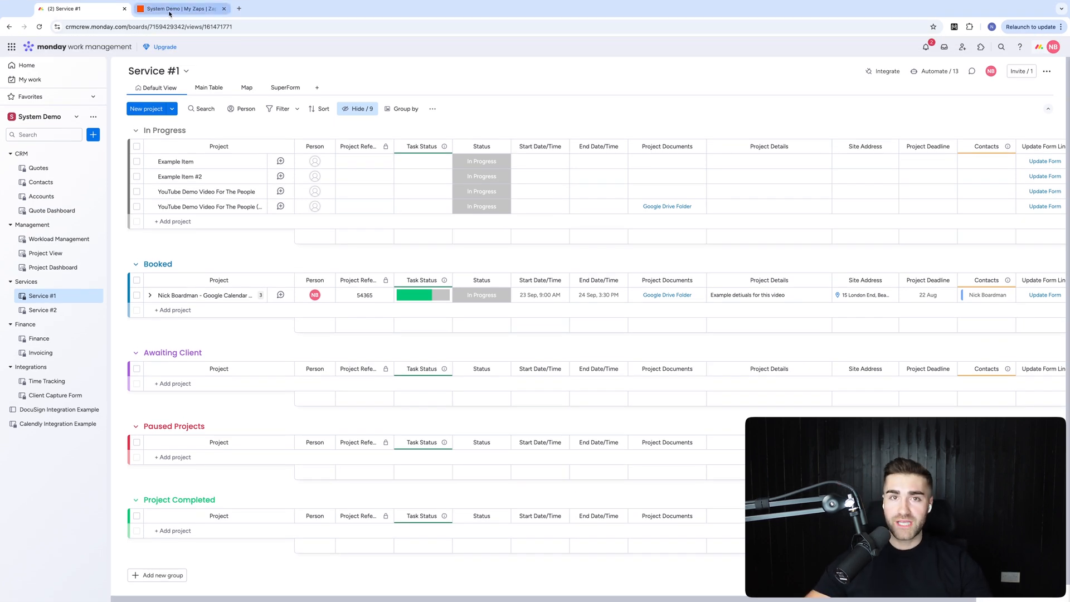
mouse_move(178, 8)
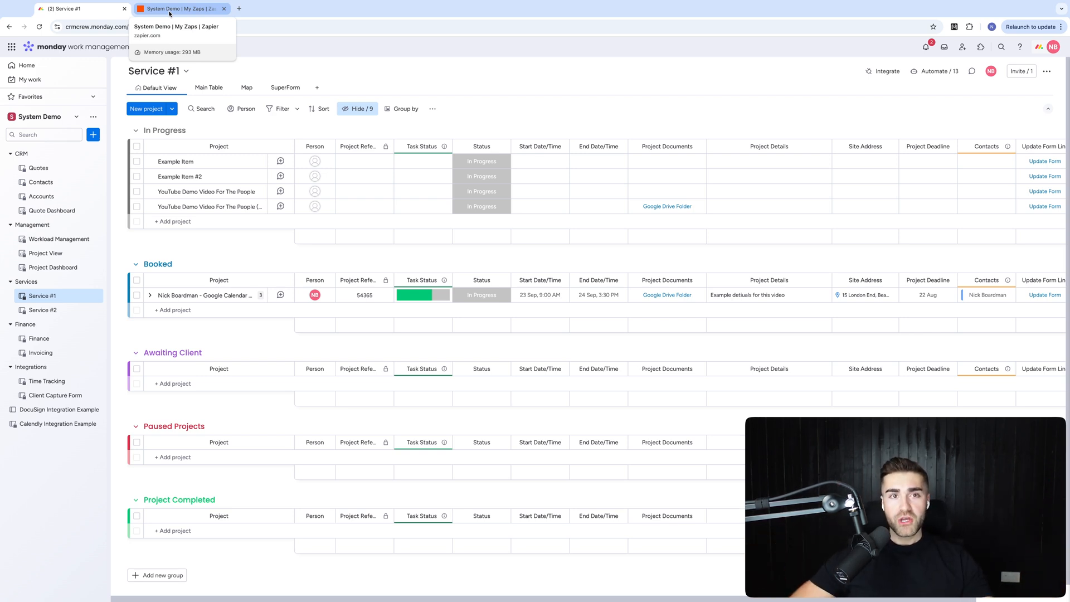
click(180, 8)
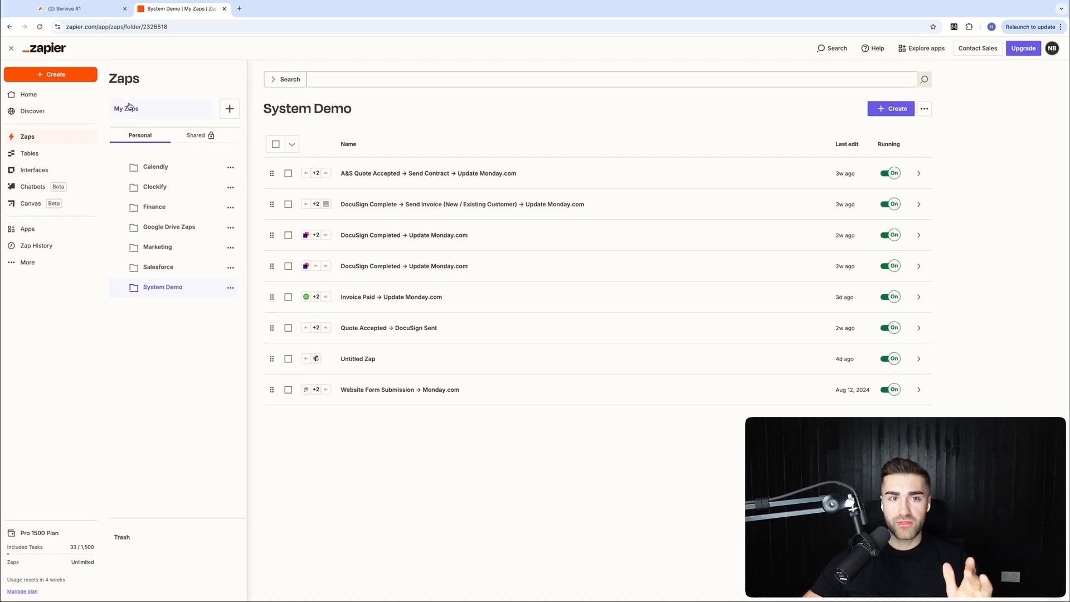
click(126, 108)
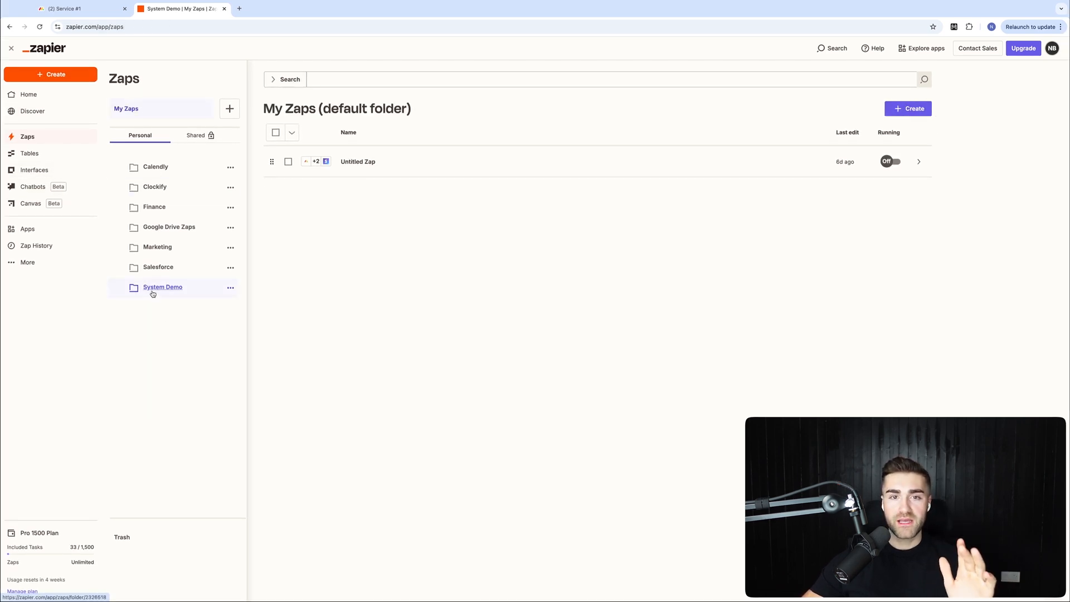
click(892, 108)
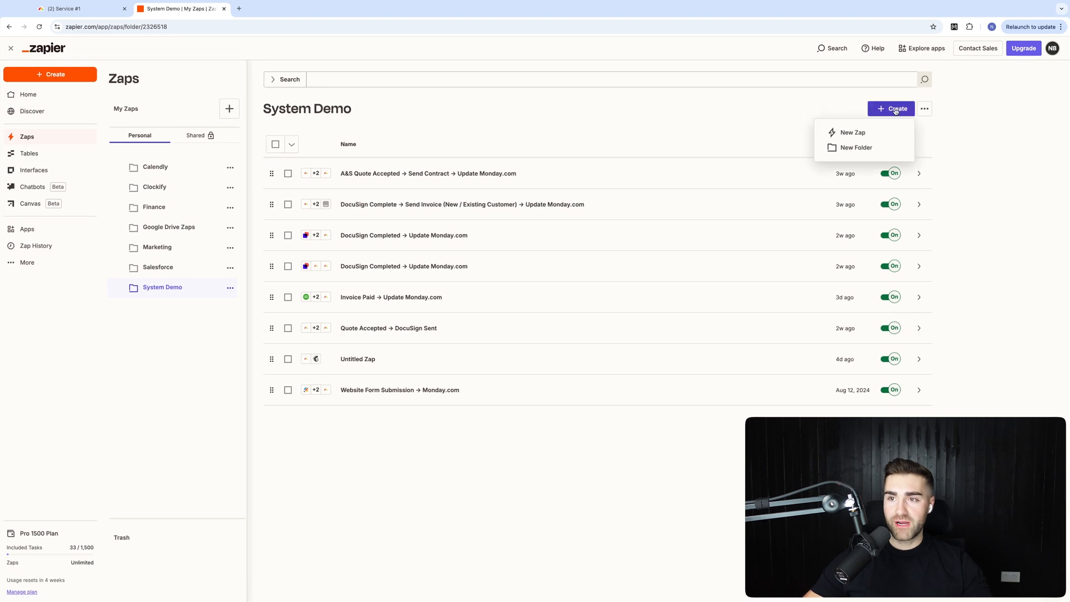
Step: Start a new zap in the folder with monday.com as the trigger app
click(852, 133)
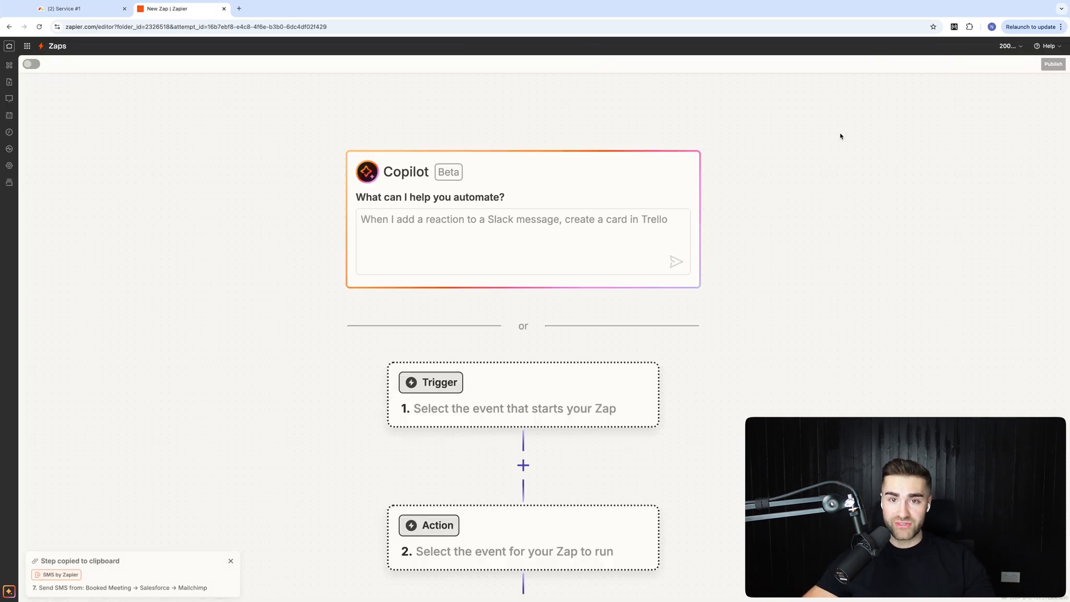
click(431, 382)
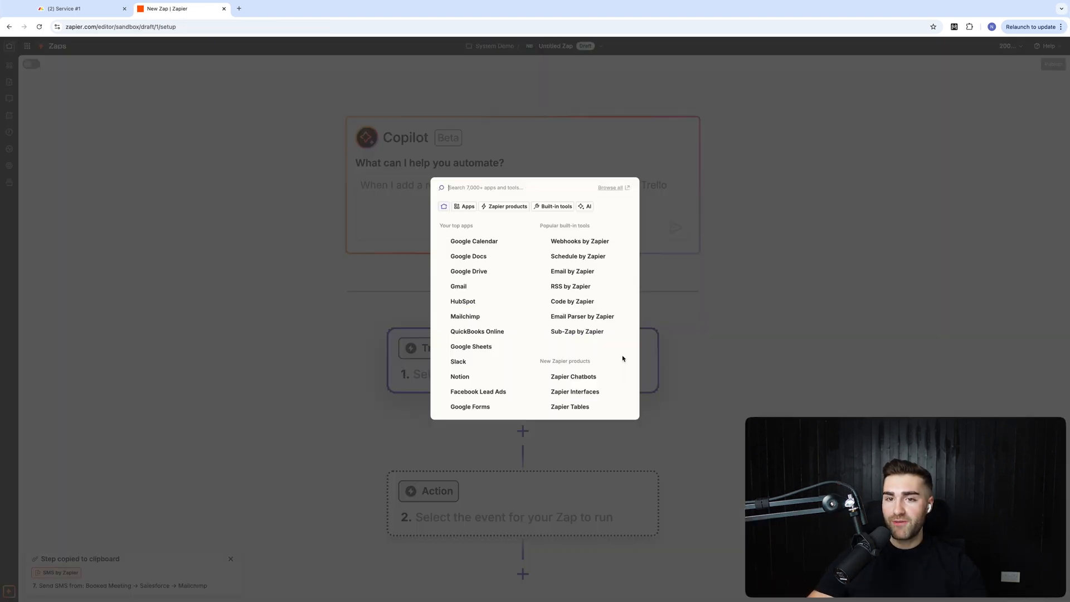
text(monday.com)
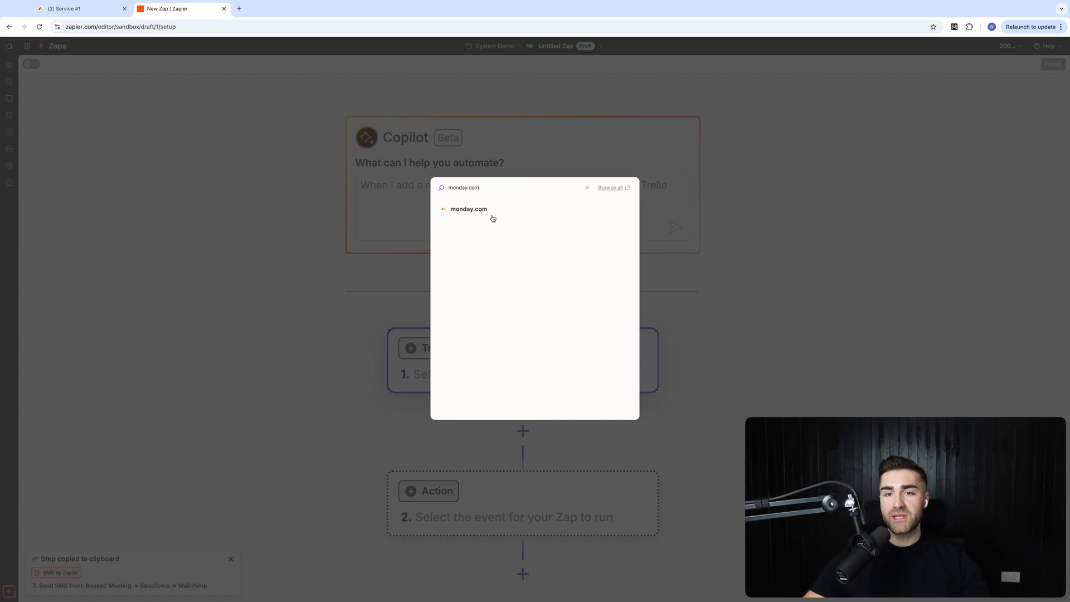
click(470, 209)
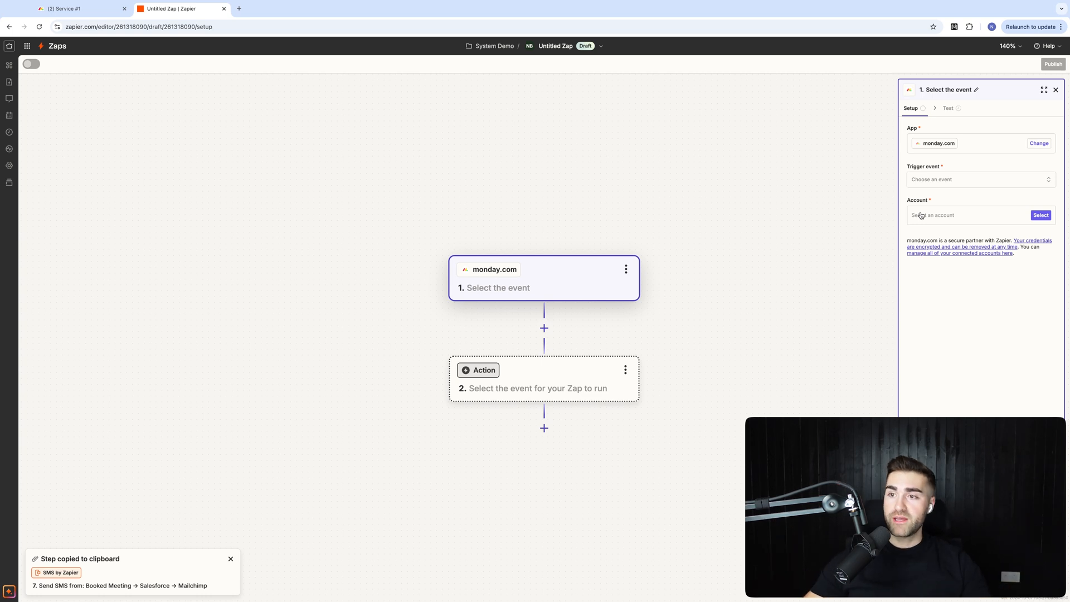
Step: Use the connected monday.com account and set the trigger event to New Item in Board
click(1040, 215)
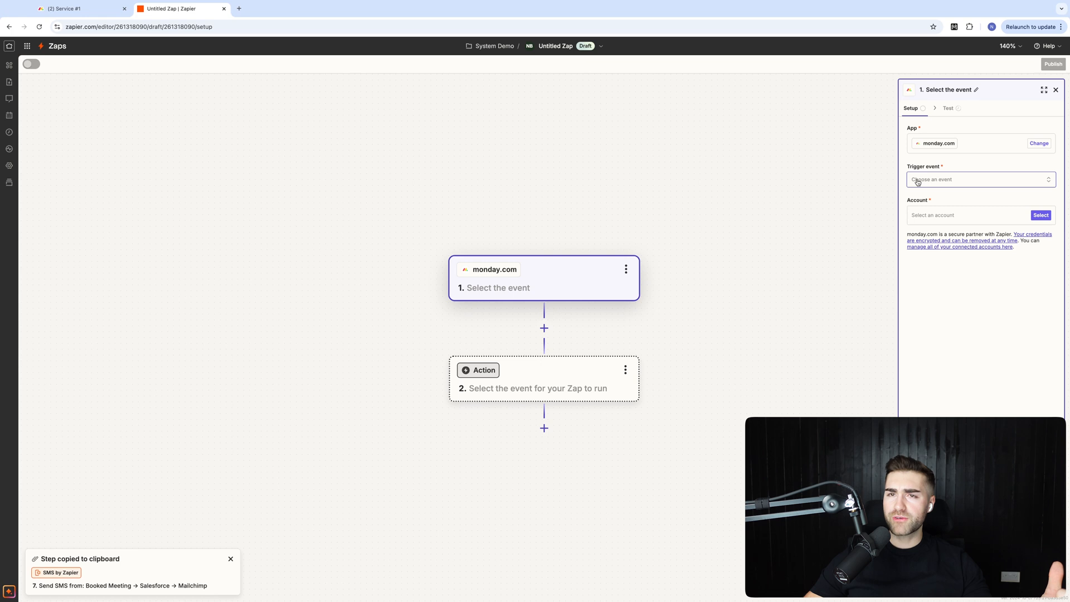
click(979, 179)
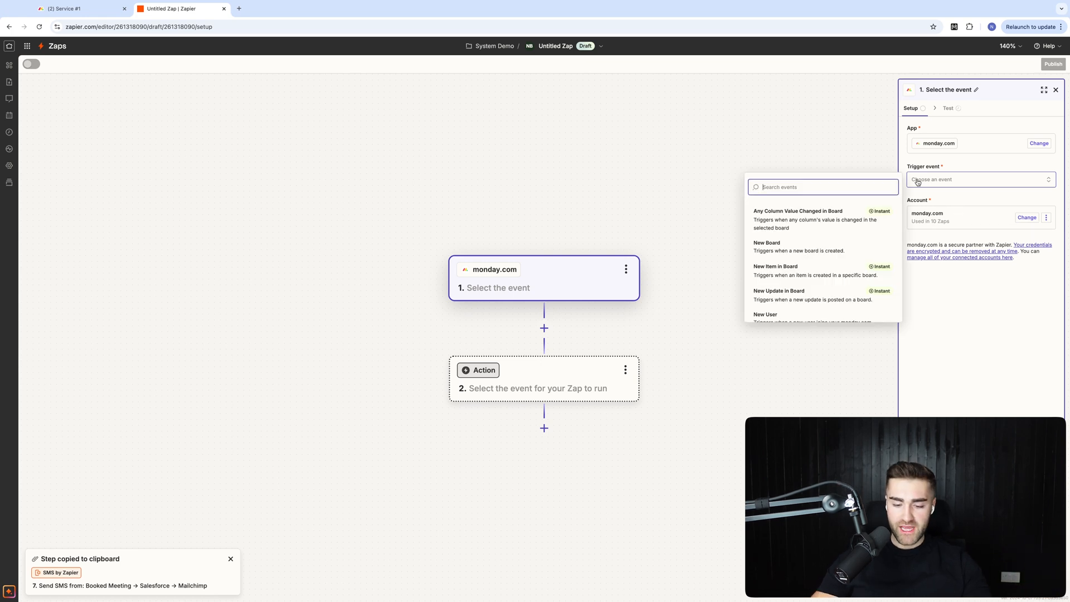
text(new item)
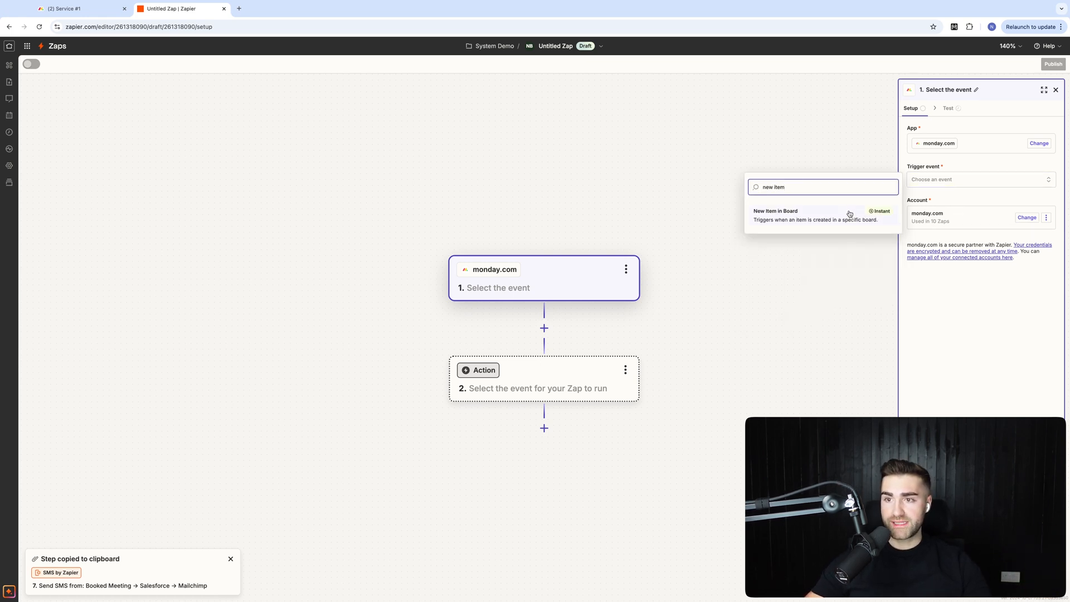
click(776, 215)
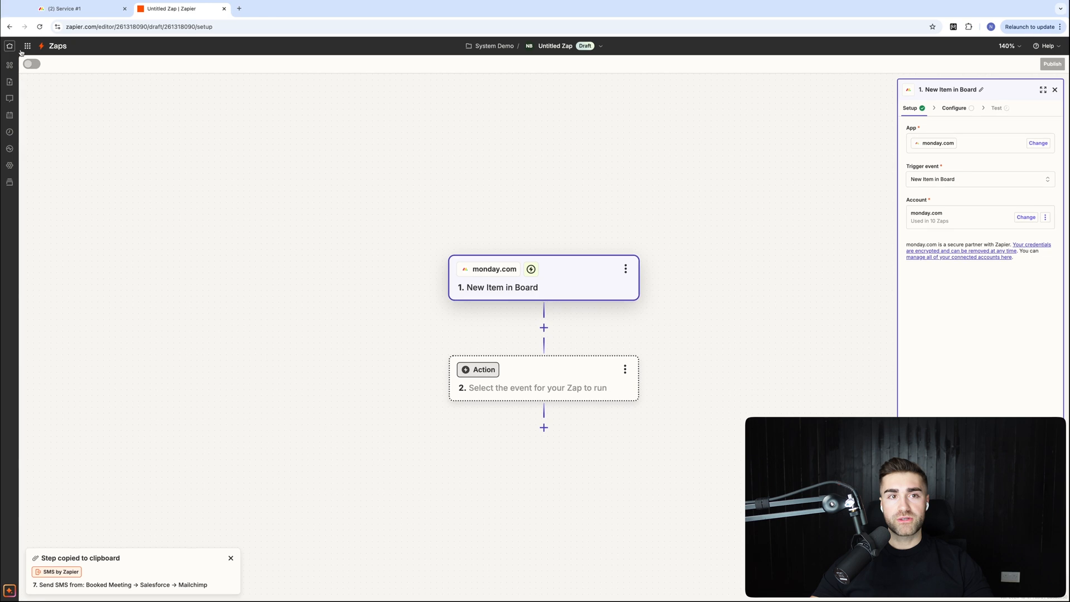
Step: Check the monday.com board, then continue to the trigger's Configure tab
click(68, 8)
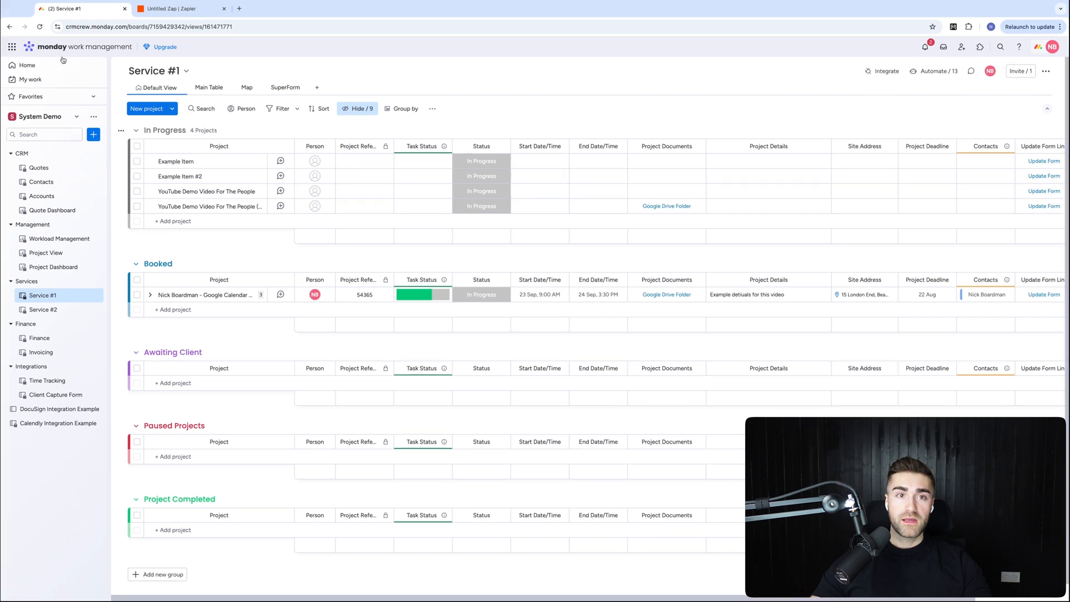
click(177, 7)
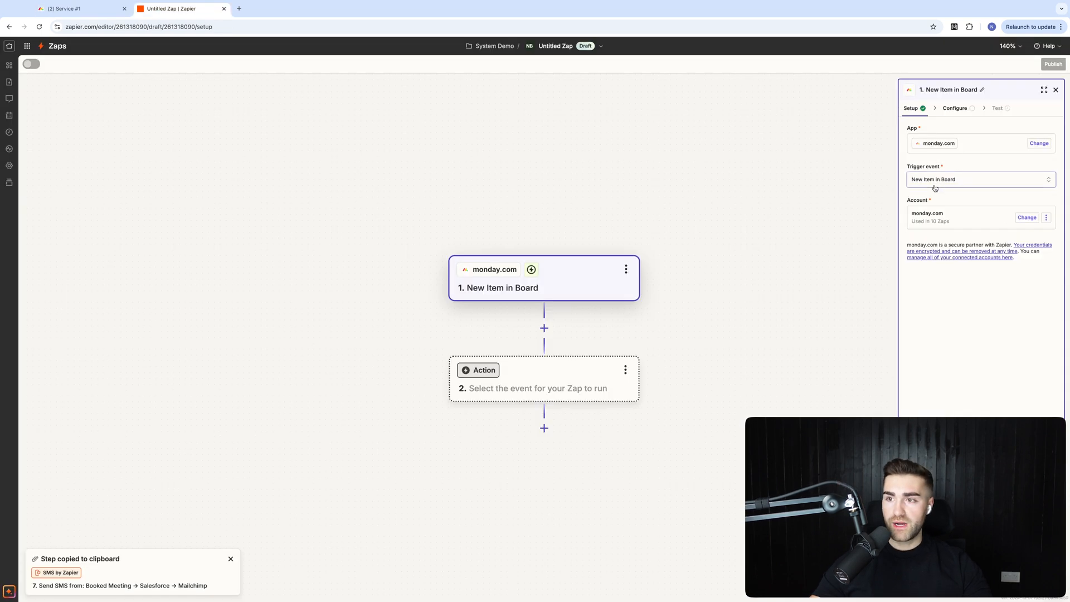
click(954, 108)
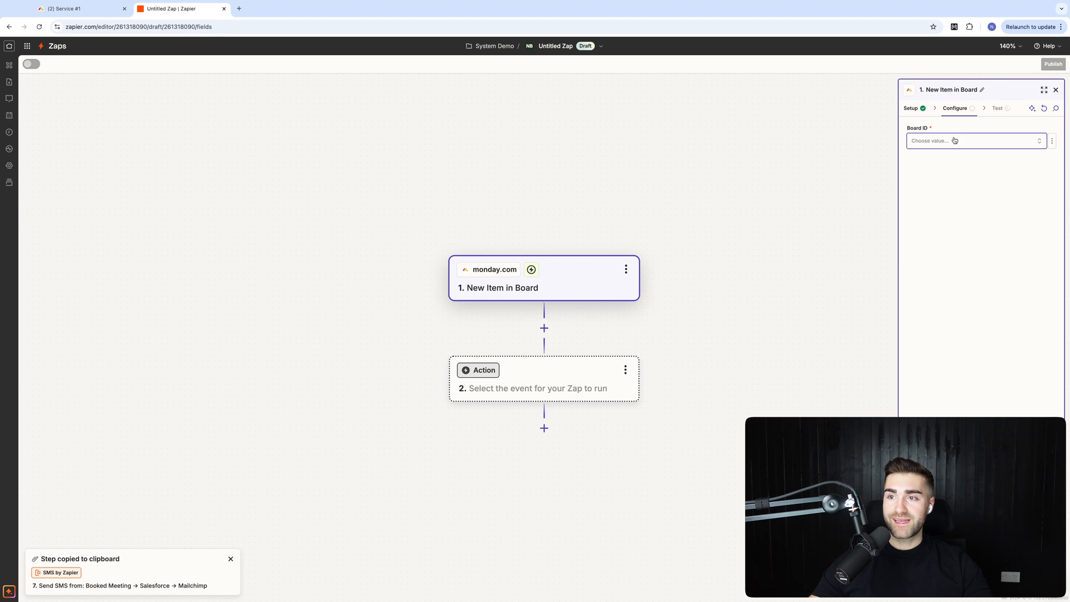
Step: Have the trigger watch the Service #1 board and continue to testing it
click(972, 141)
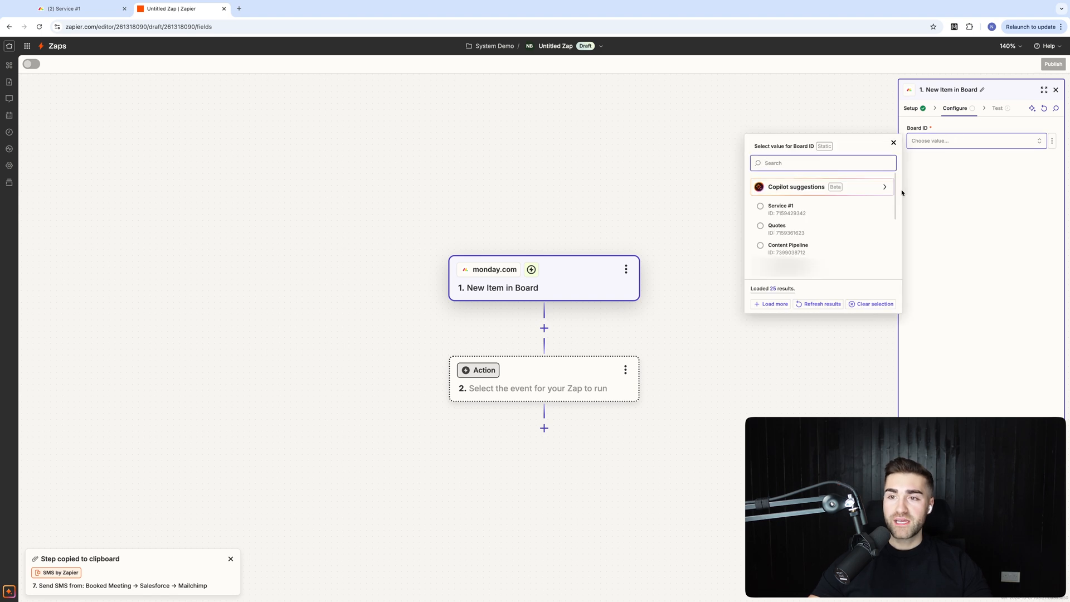
click(780, 209)
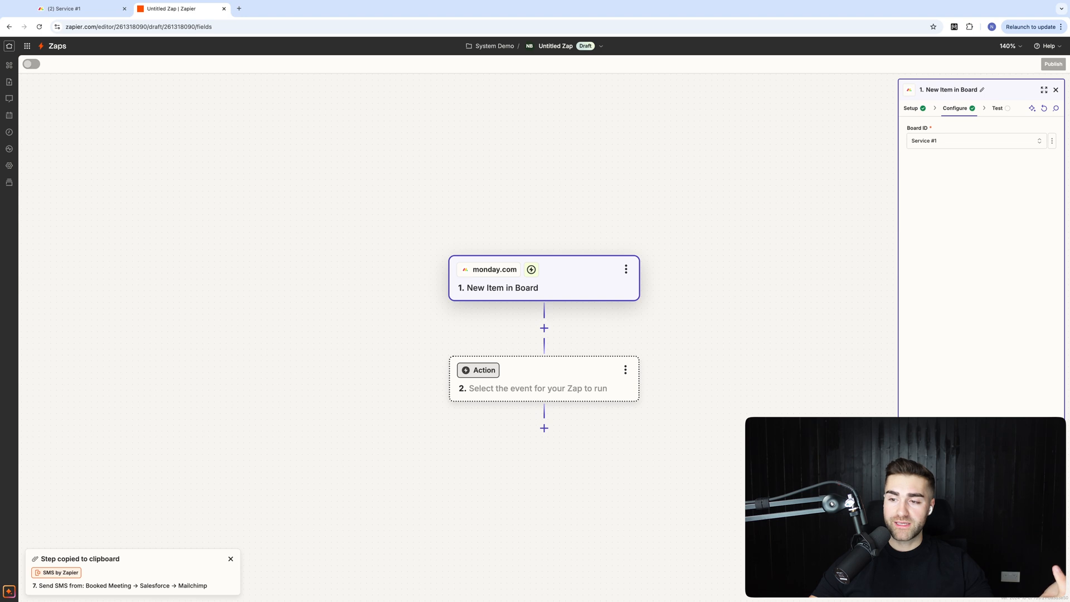
click(996, 108)
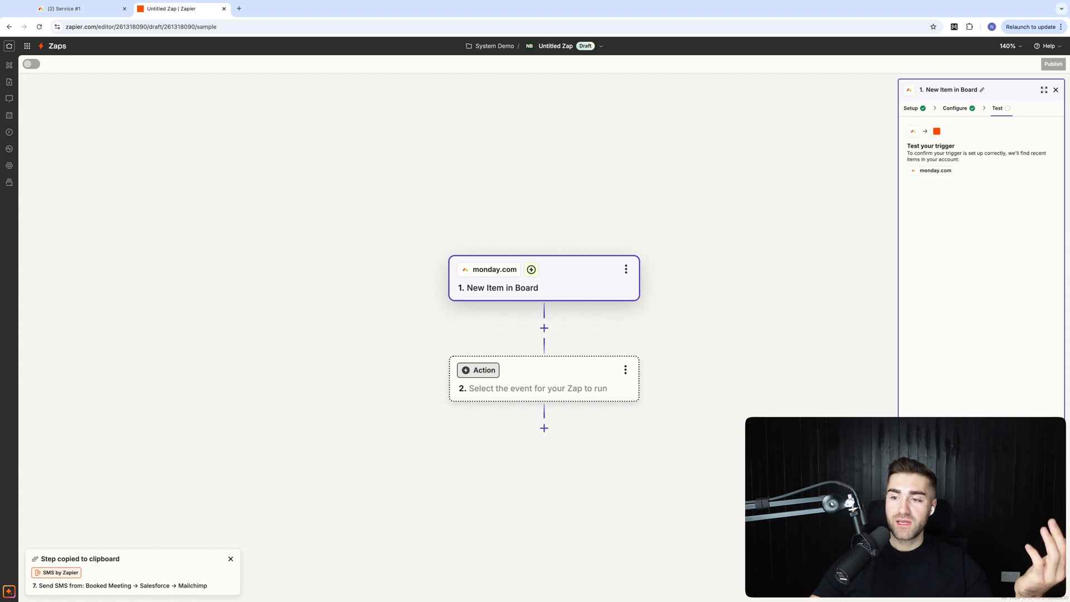
mouse_move(583, 299)
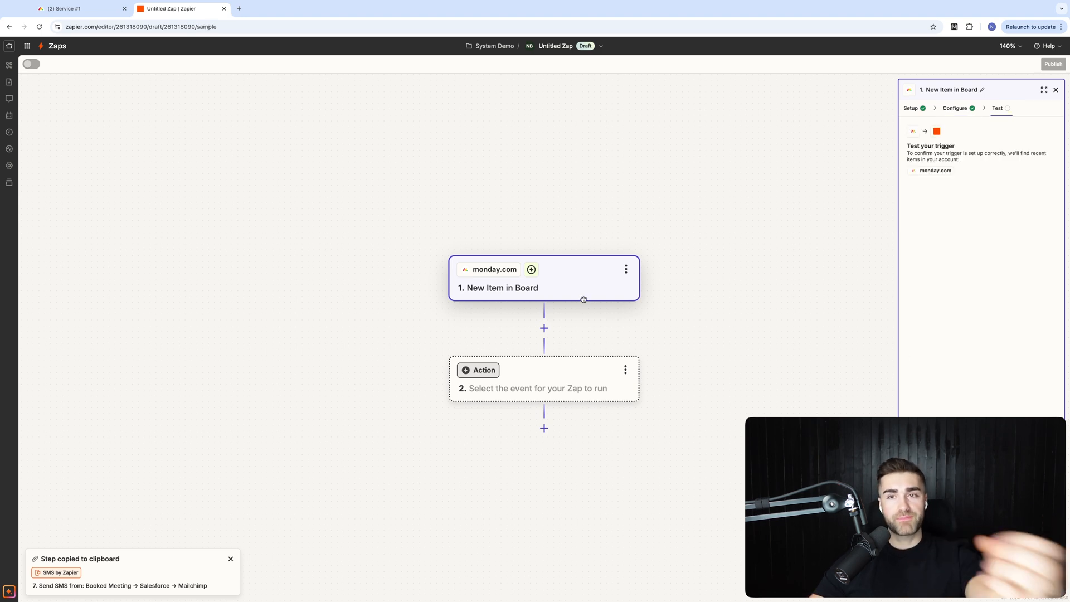
mouse_move(13, 3)
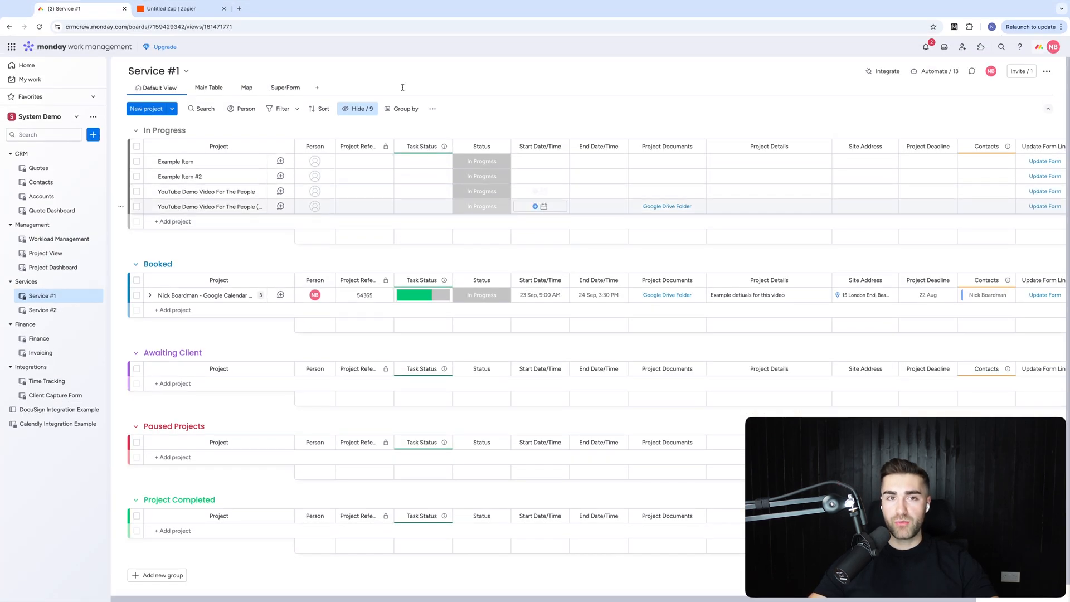
click(179, 8)
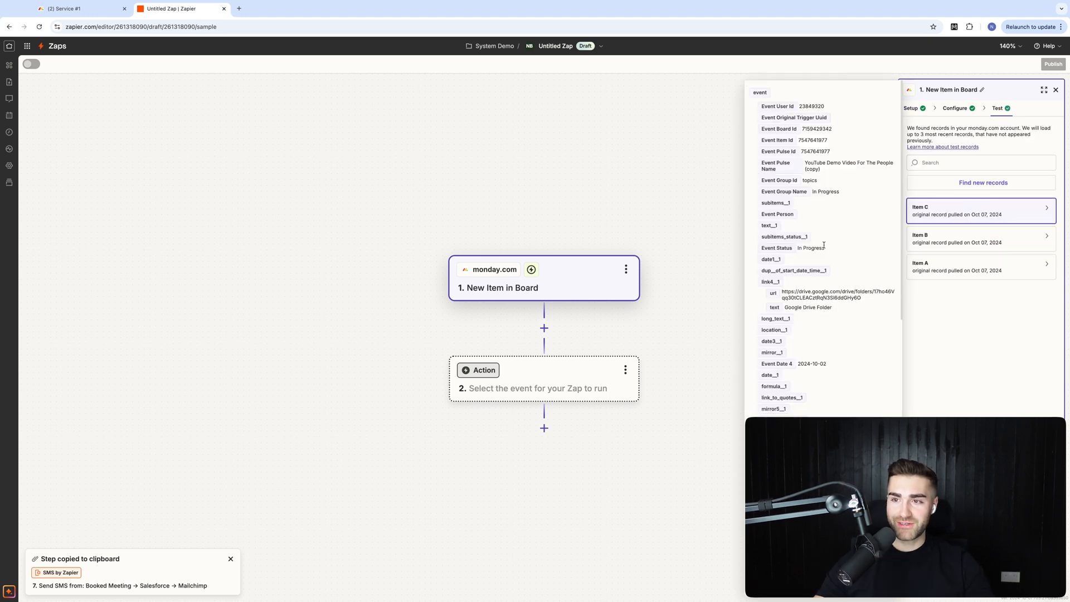
double_click(849, 166)
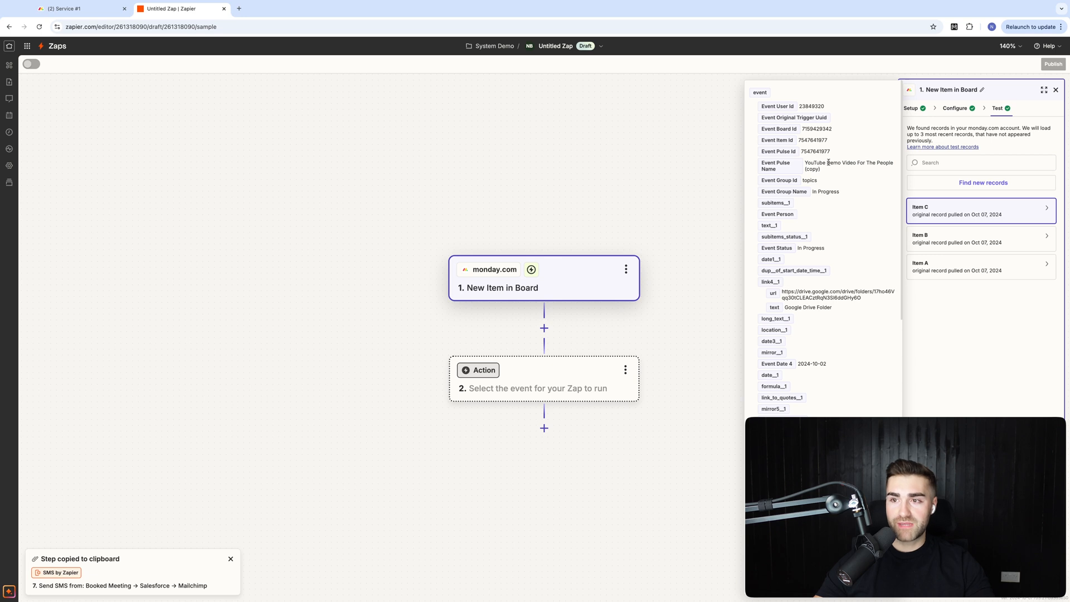
double_click(849, 166)
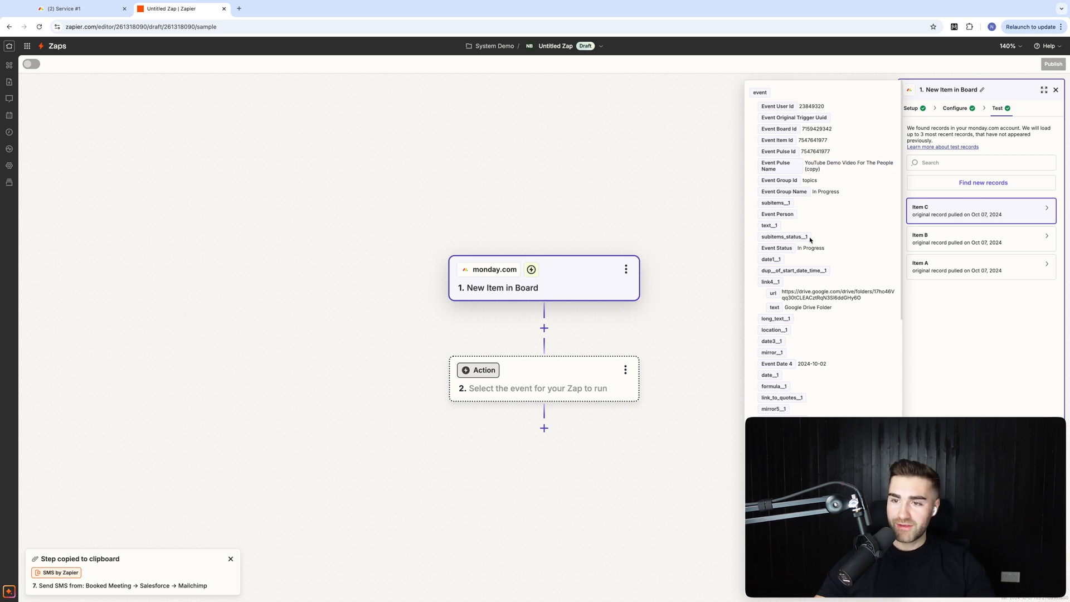
scroll(down, 3)
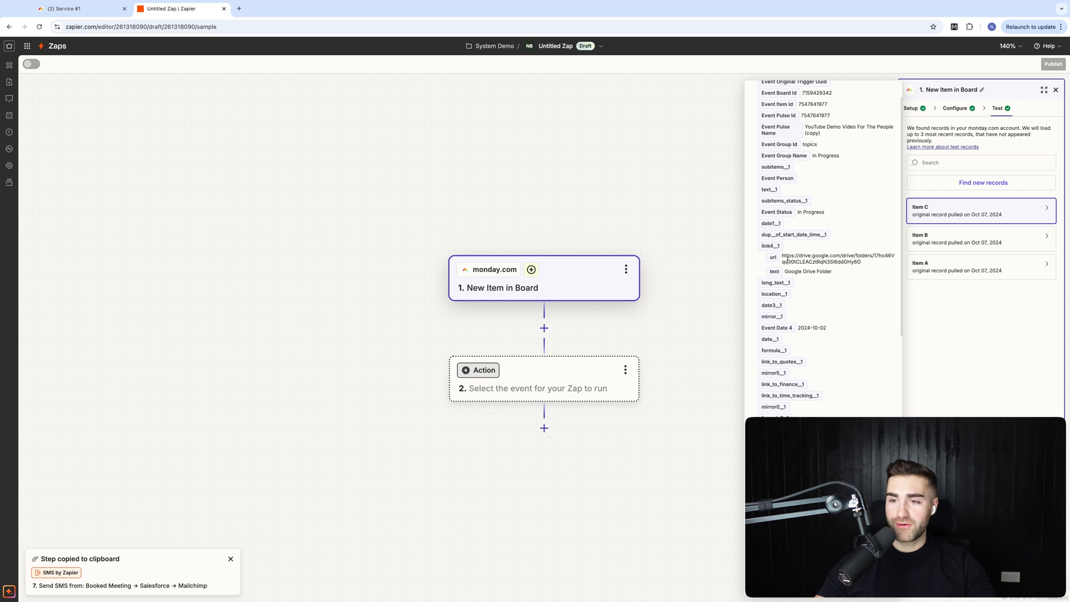
scroll(down, 3)
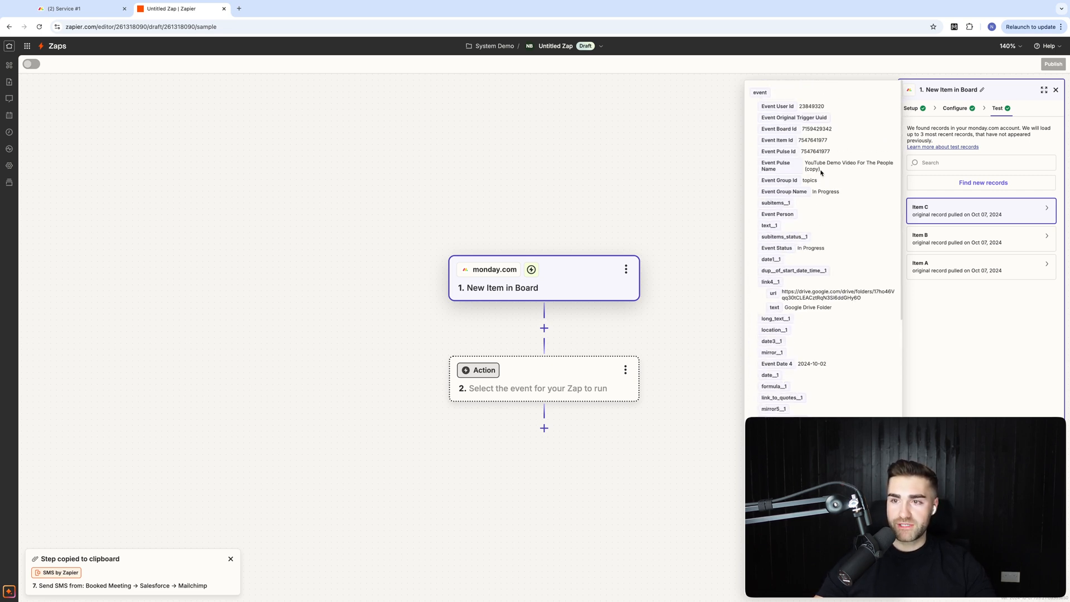
Step: Make Slack the app for step 2 with the connected Slack account
click(484, 370)
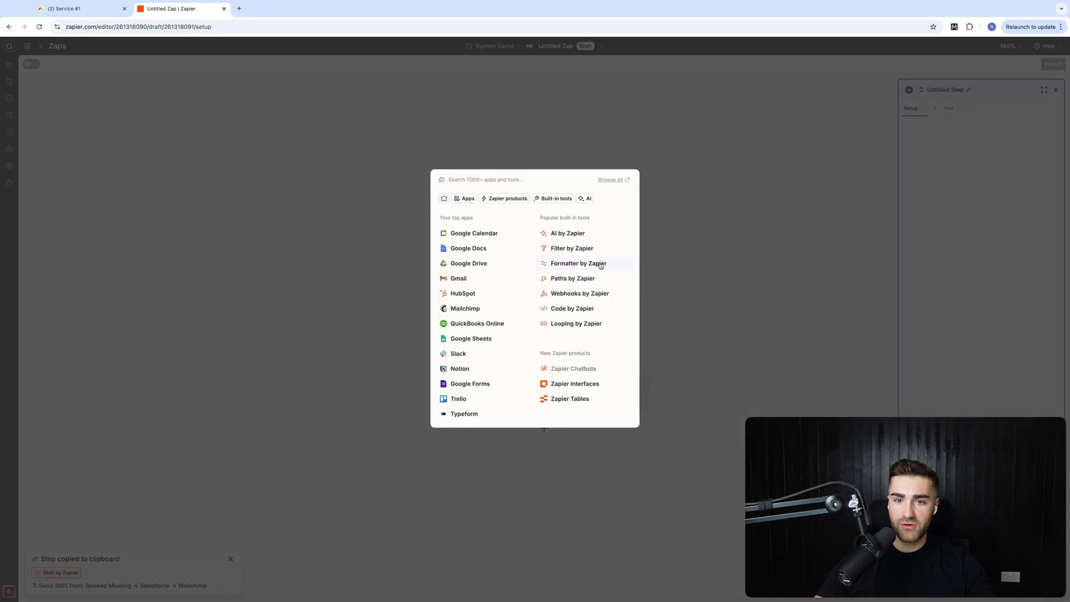
mouse_move(516, 157)
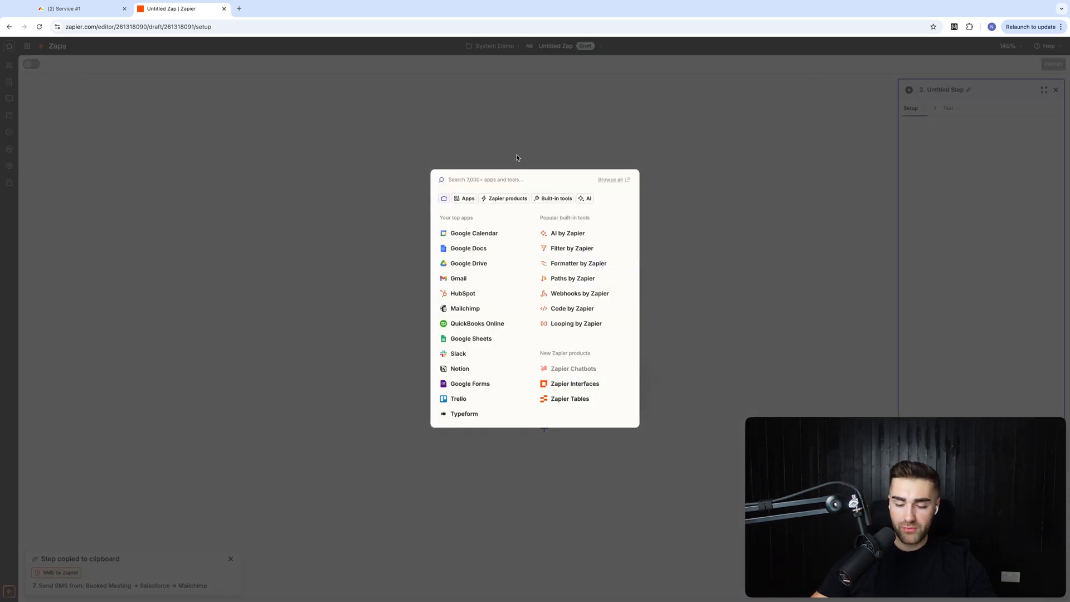
text(slack)
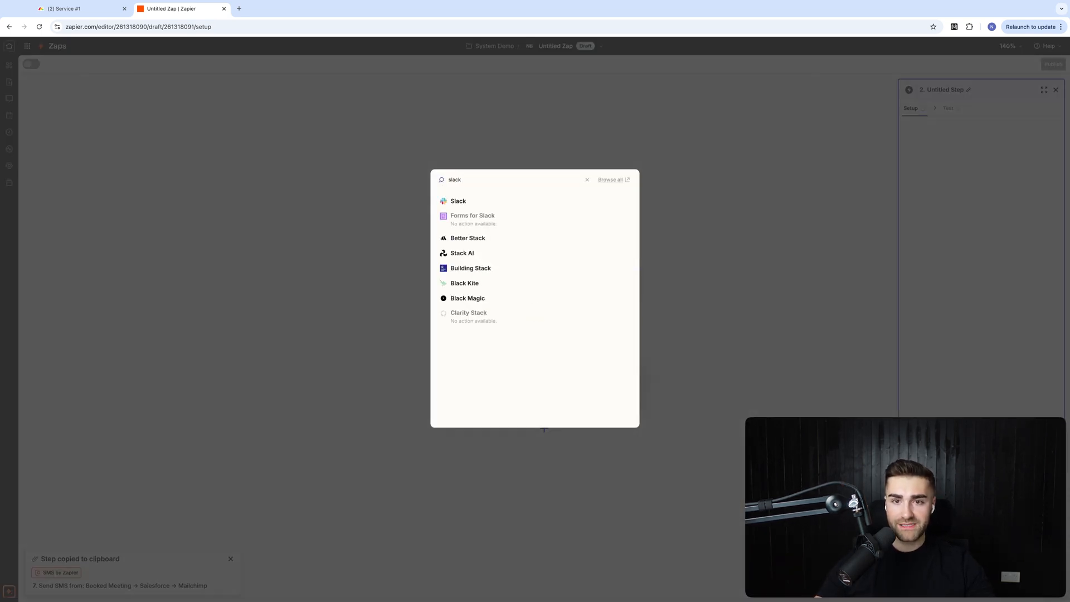
click(459, 201)
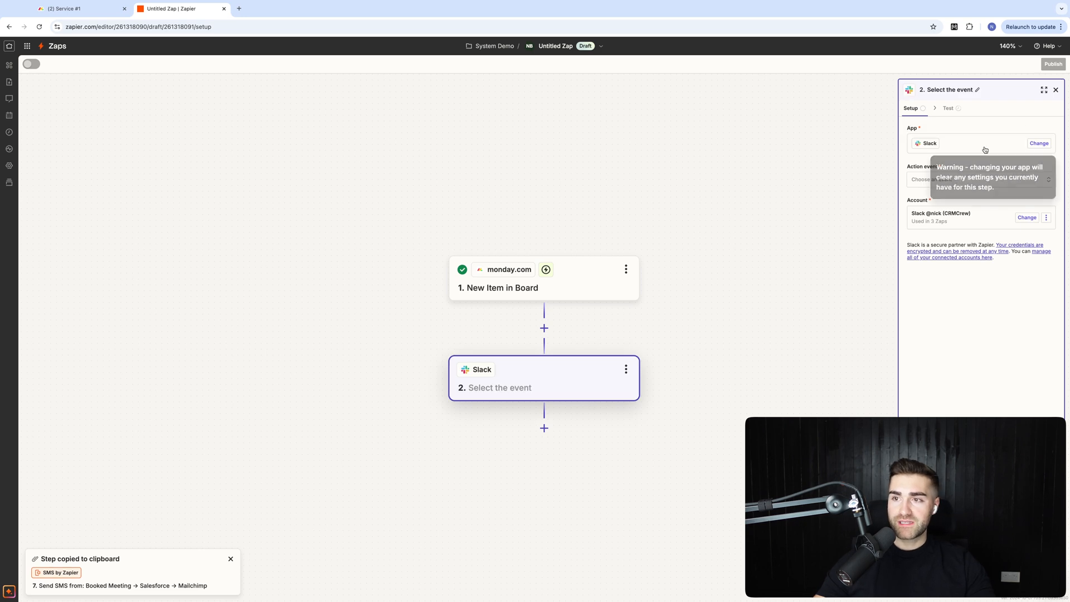
mouse_move(973, 208)
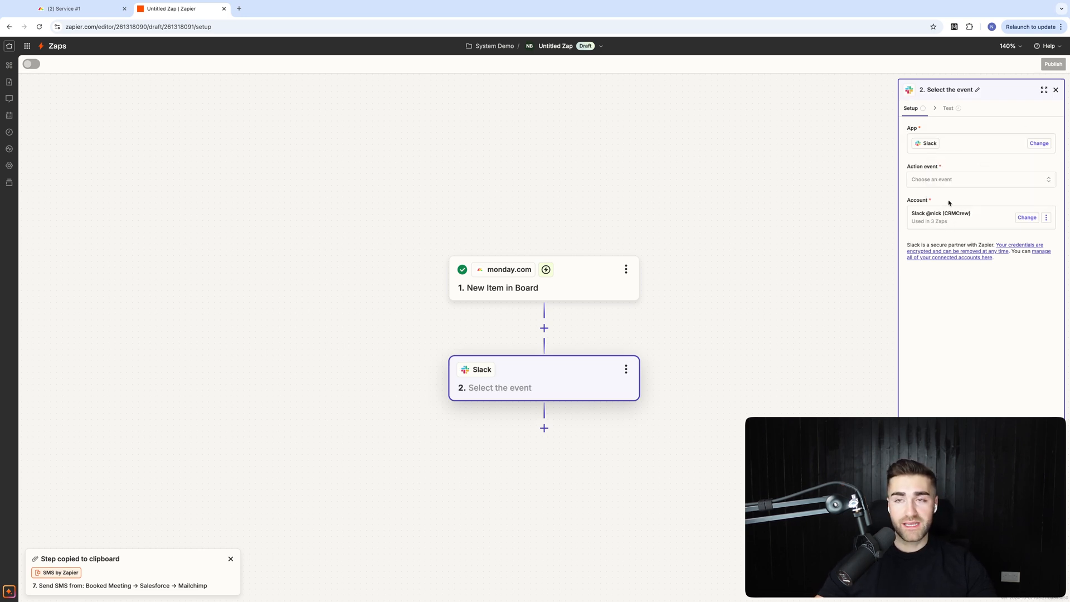
mouse_move(968, 226)
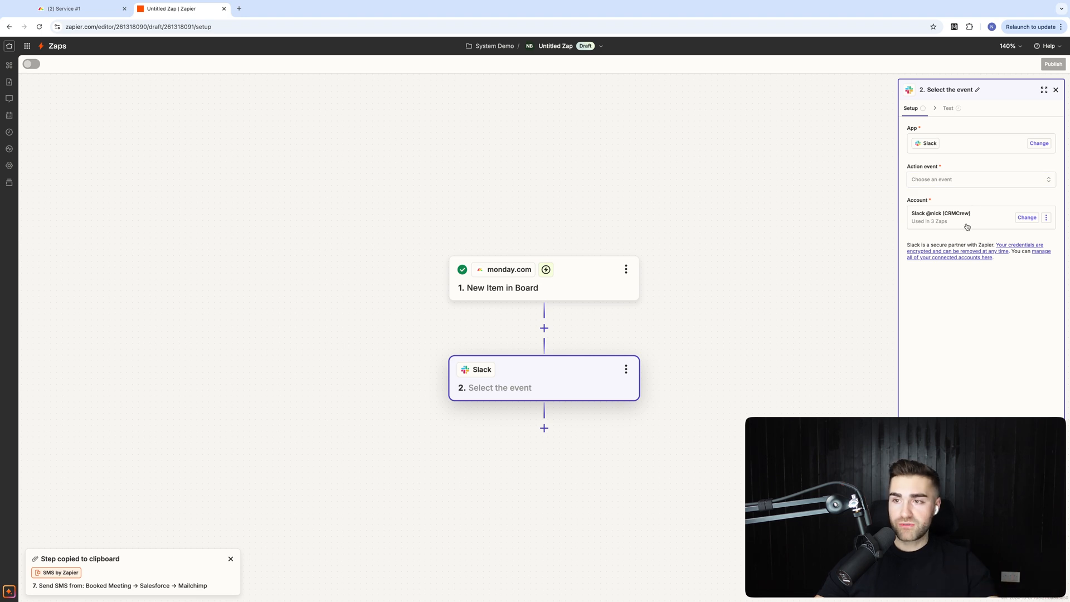
Step: Browse the list of available Slack action events
click(980, 178)
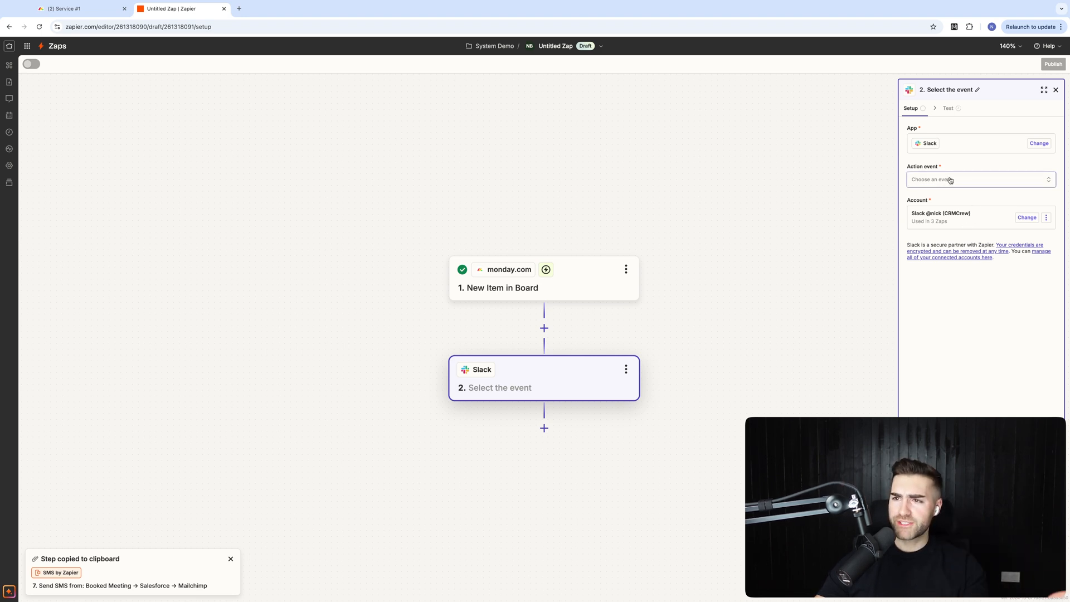
click(979, 179)
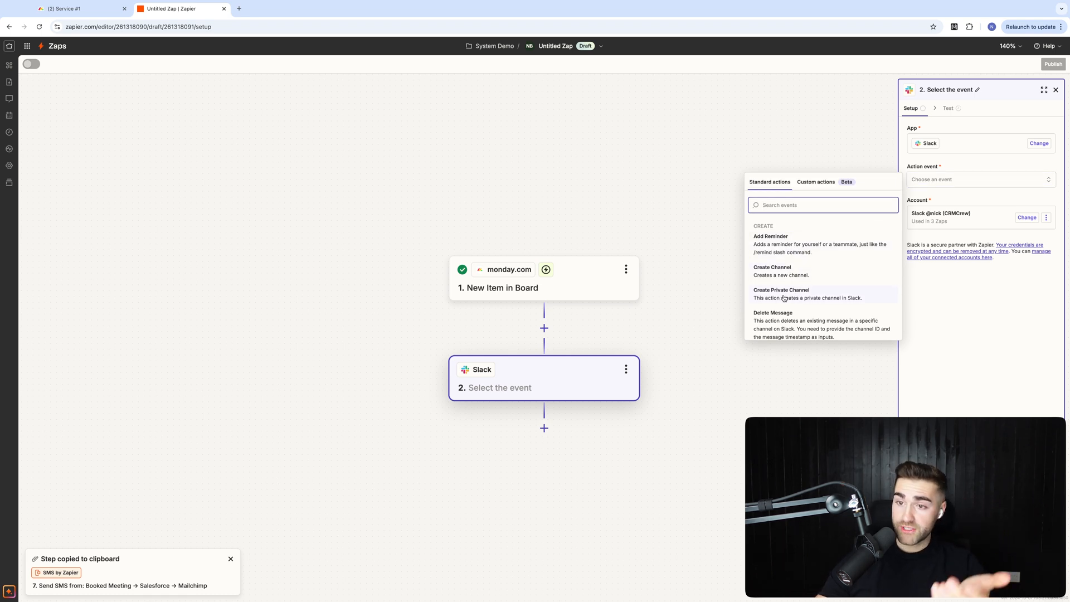
scroll(down, 3)
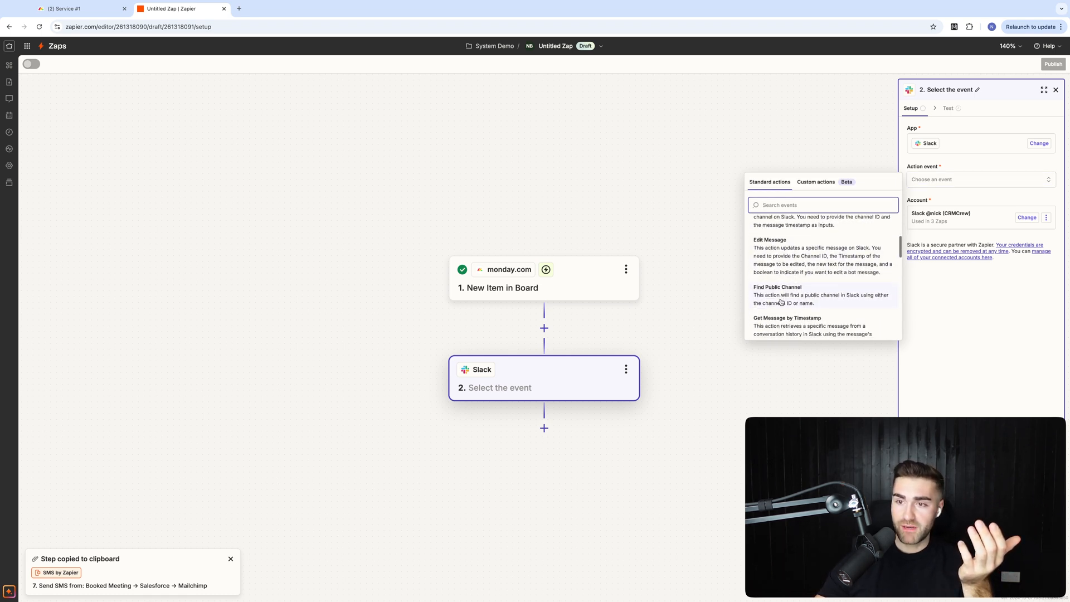
scroll(down, 3)
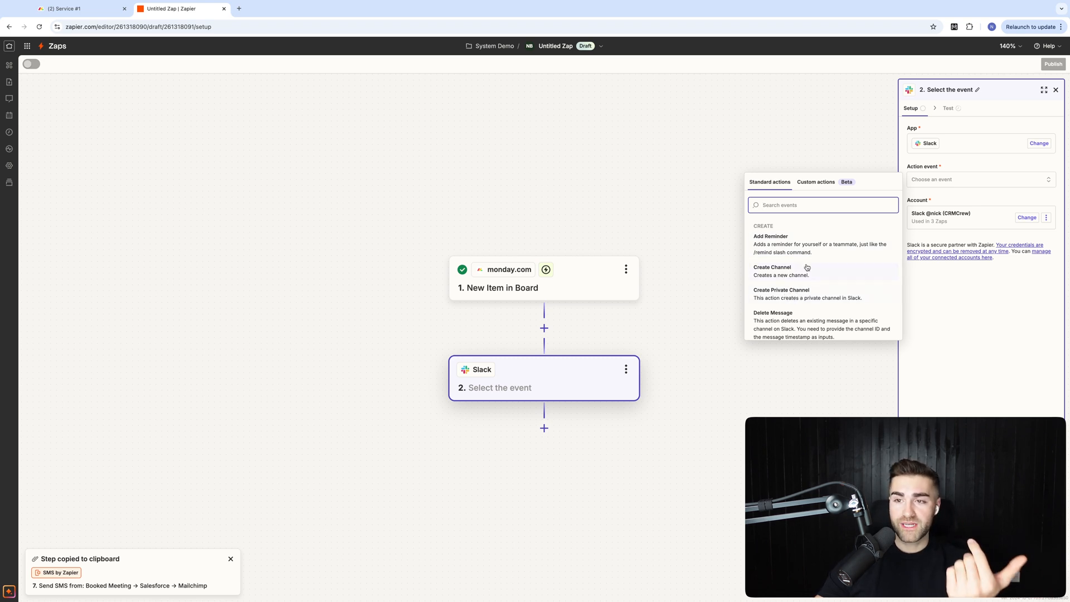
Step: Set the Slack action event to Create Private Channel and move to its configuration
click(782, 293)
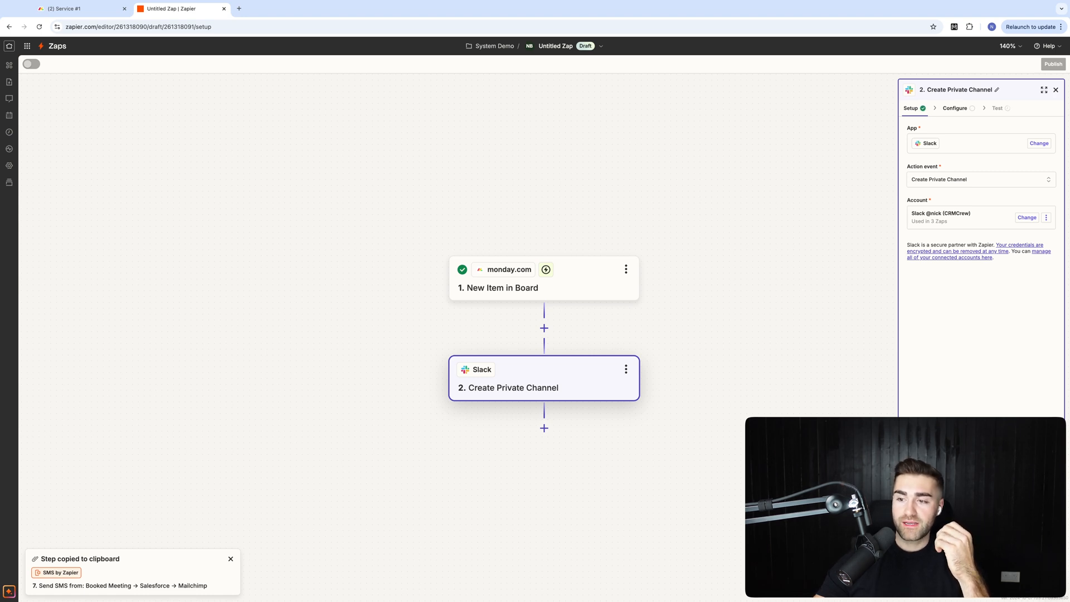
click(955, 108)
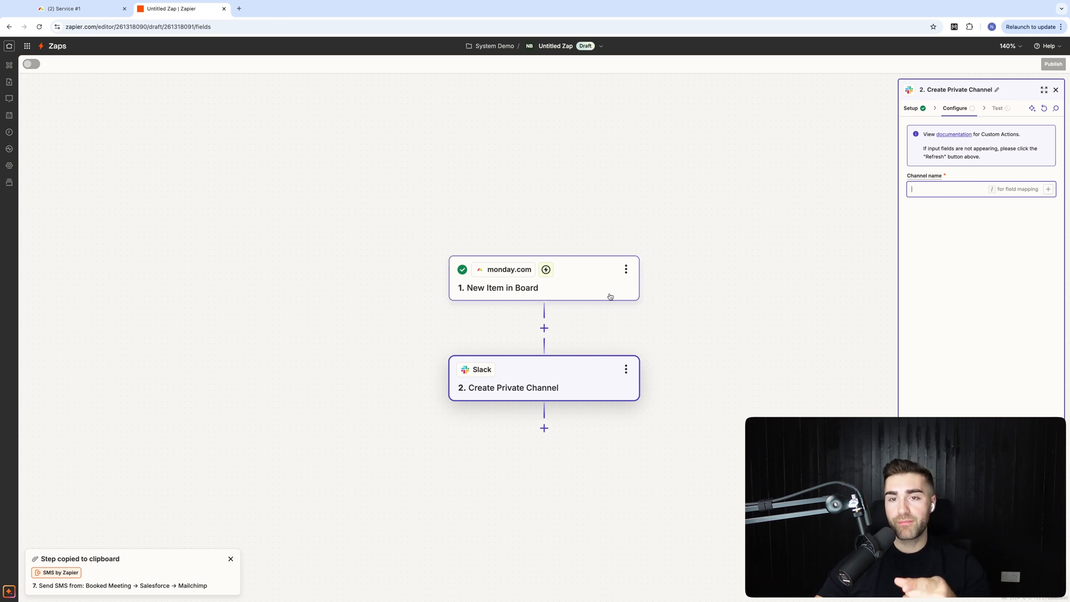
mouse_move(589, 290)
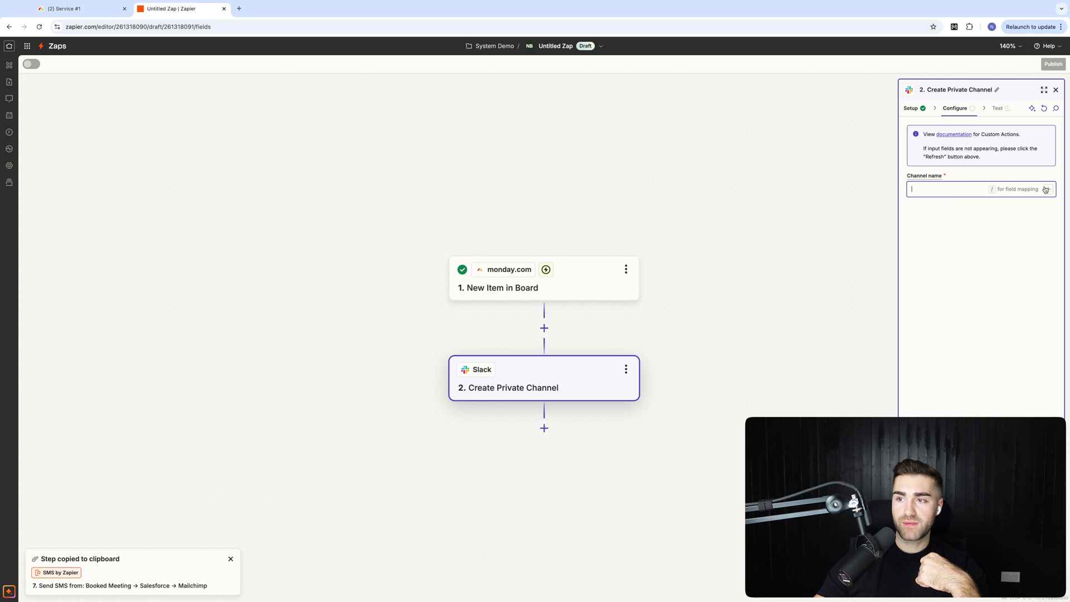
Step: Name the channel from the monday.com item's Pulse Name and test the step
click(1047, 190)
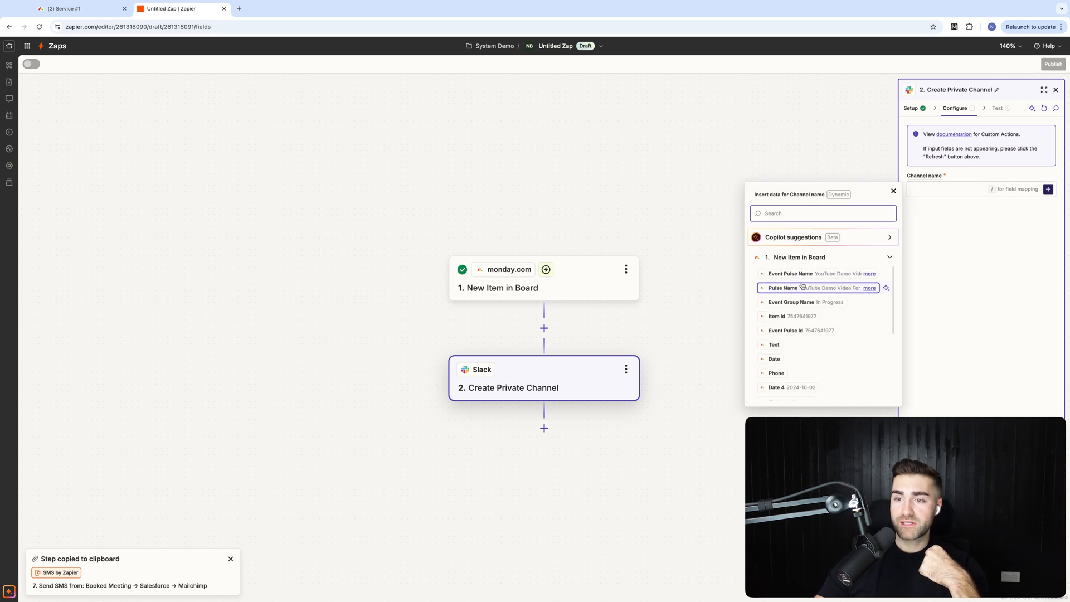
text(p)
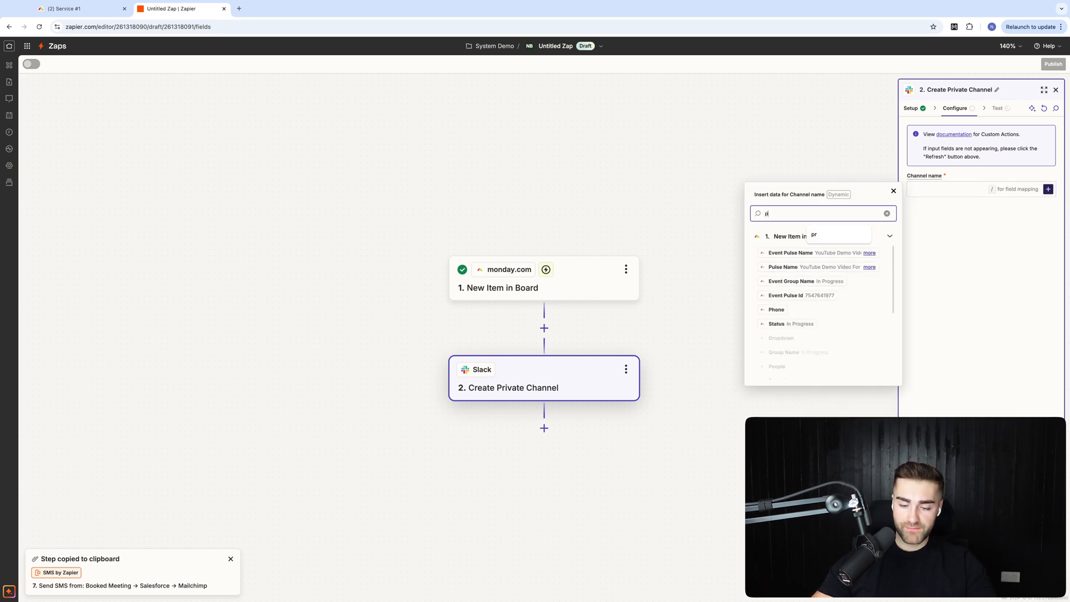
text(ulsae name)
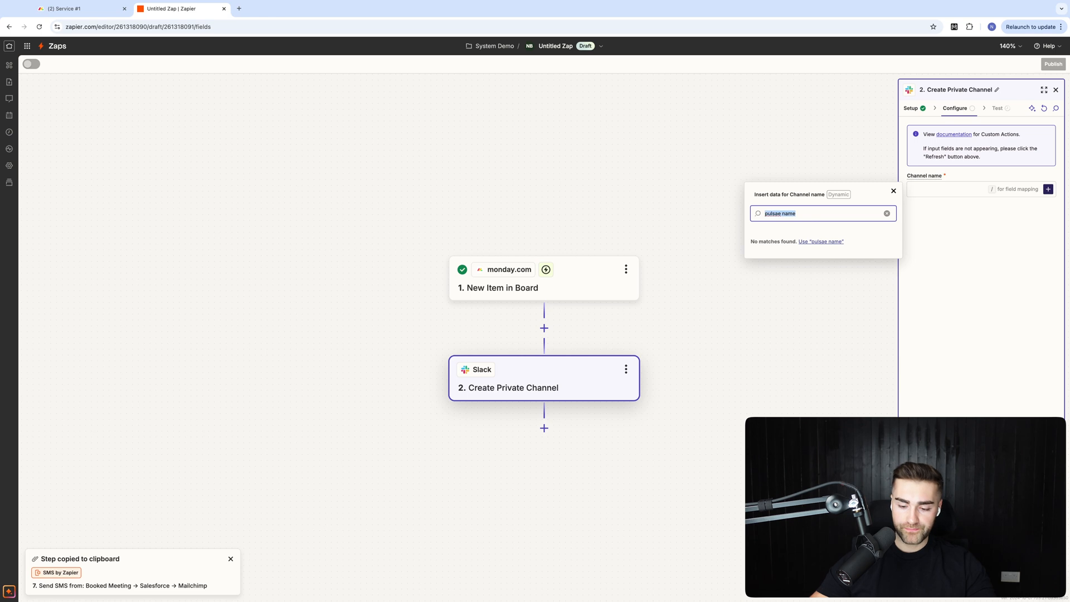
text(pu)
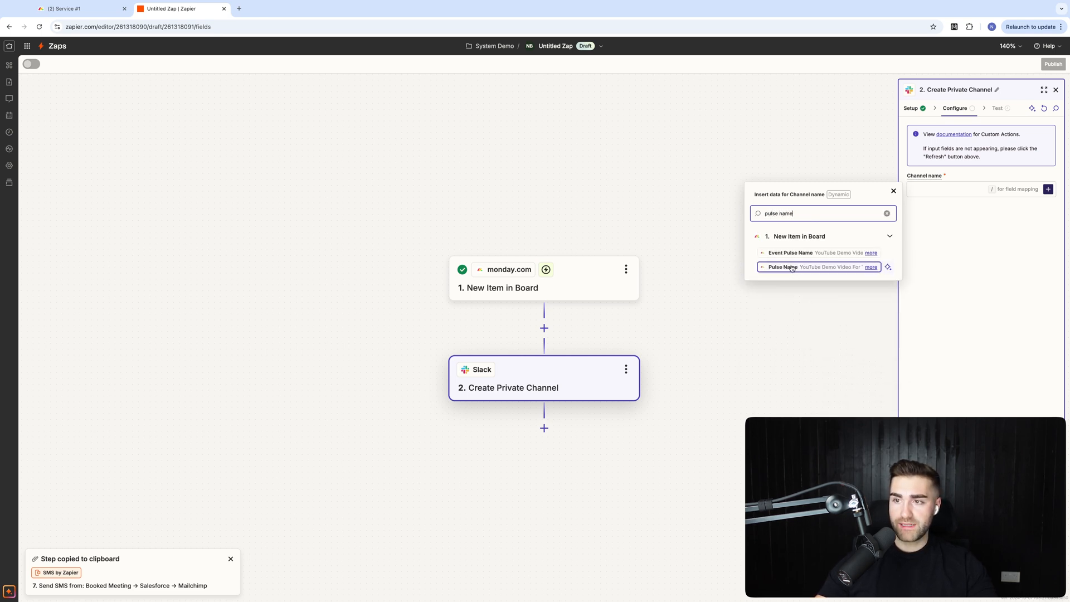
click(784, 267)
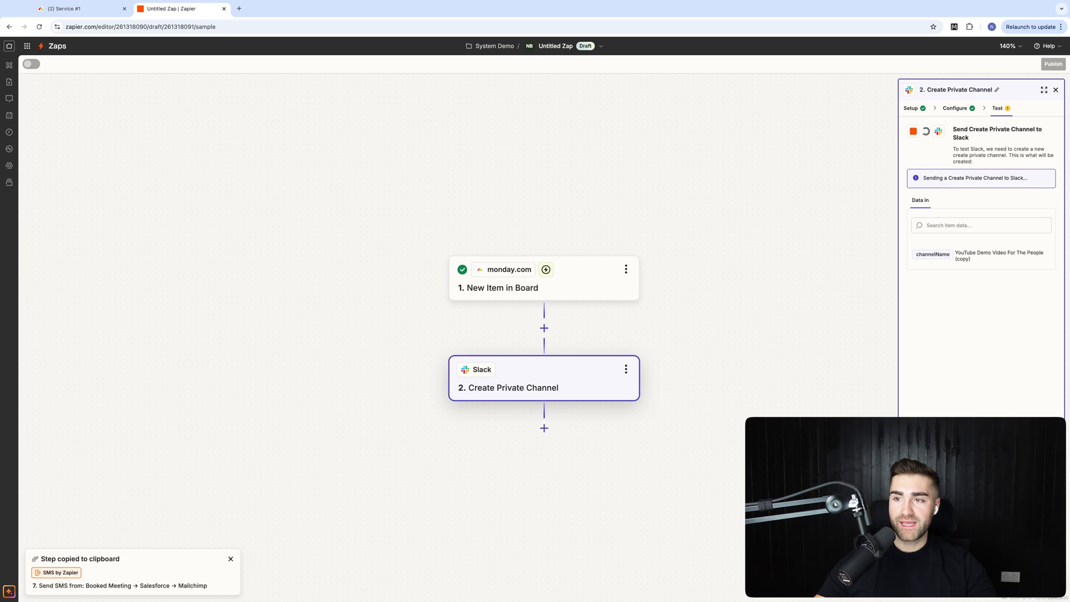
mouse_move(996, 244)
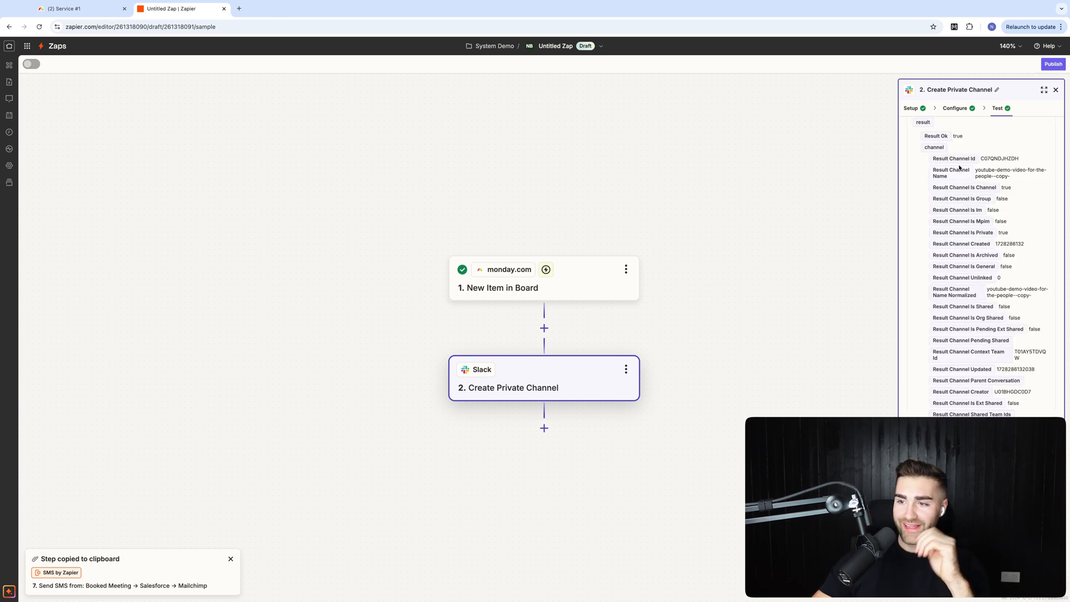
scroll(down, 3)
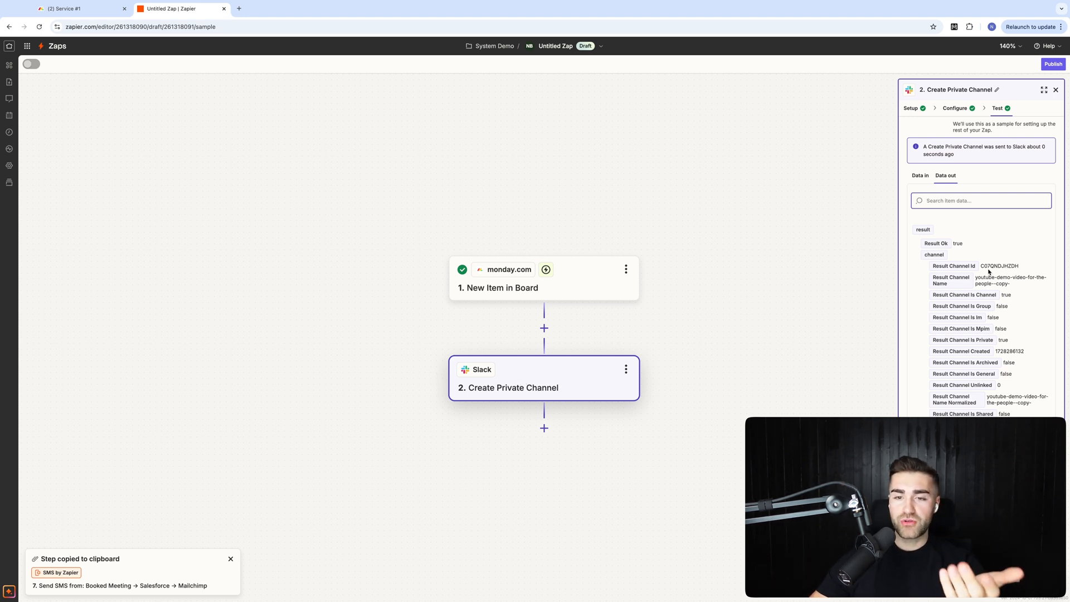
mouse_move(544, 428)
text(sla)
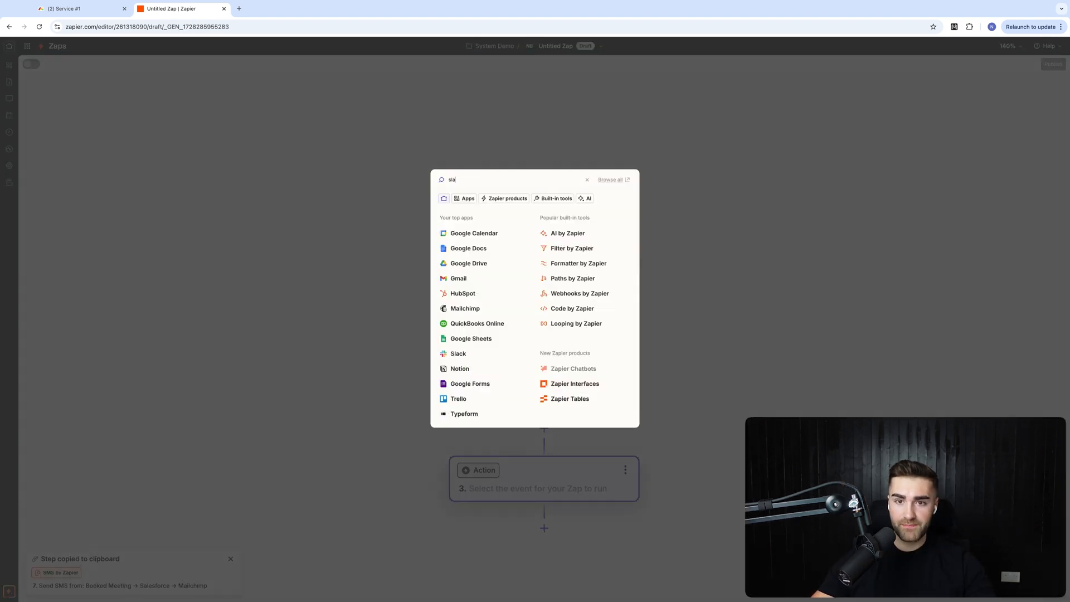
Step: Add a third Slack step with the Invite User To Channel event
click(458, 353)
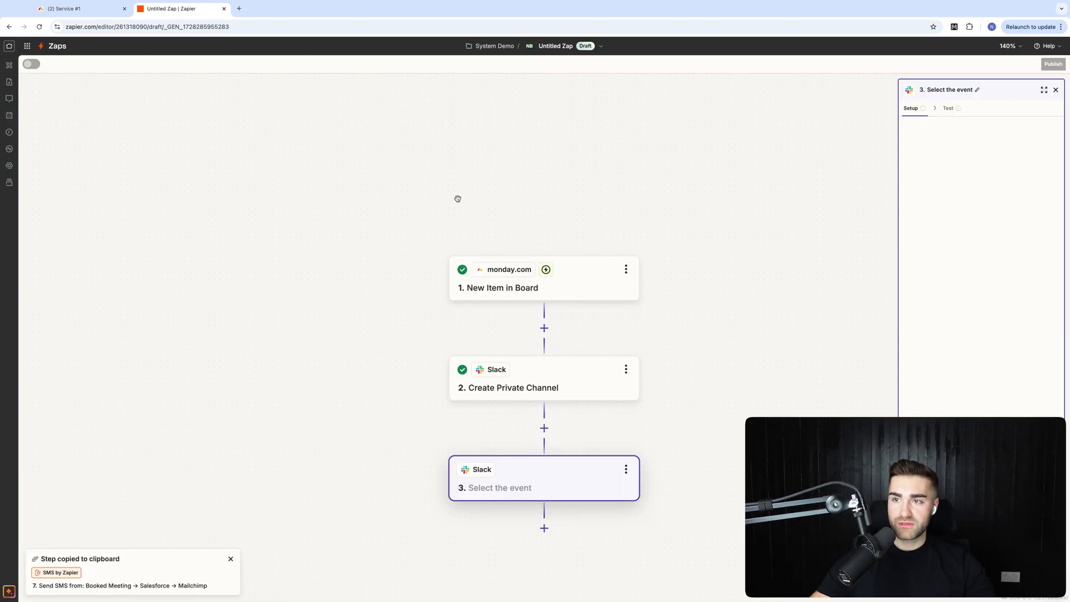
click(980, 180)
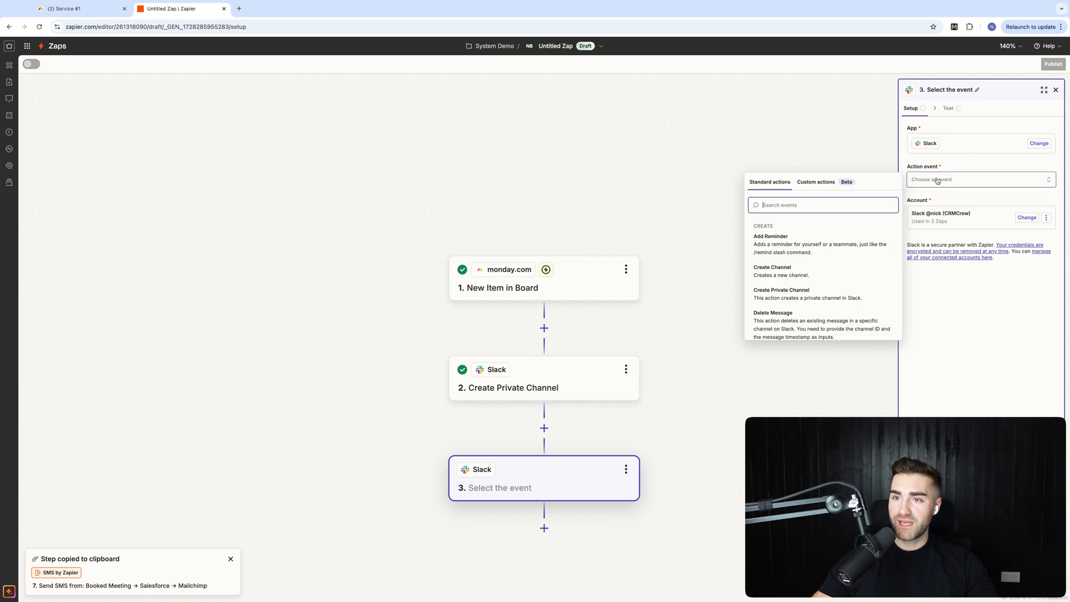
scroll(down, 3)
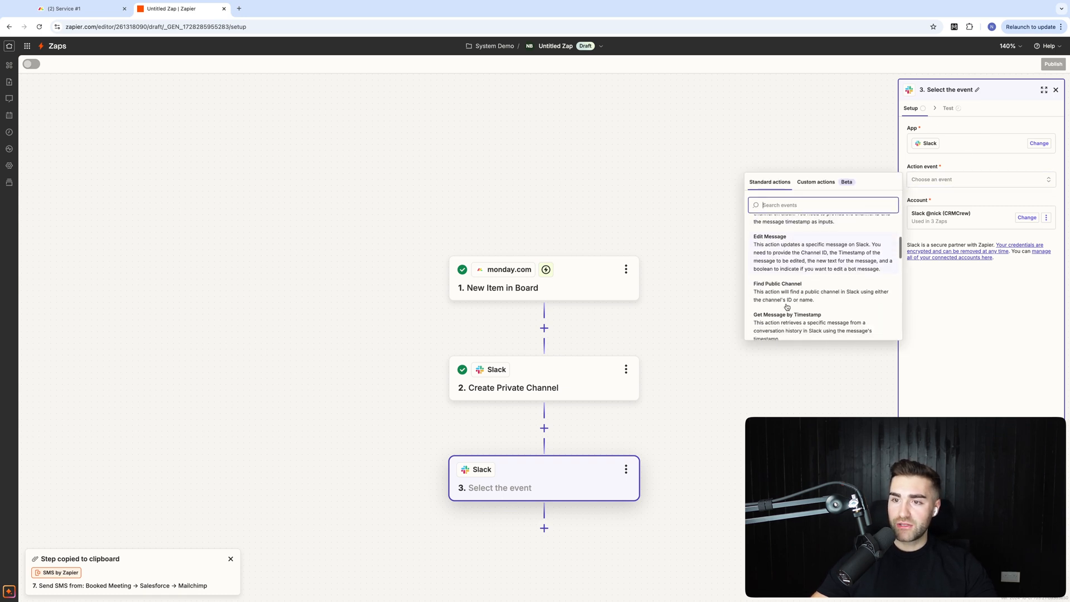
scroll(down, 3)
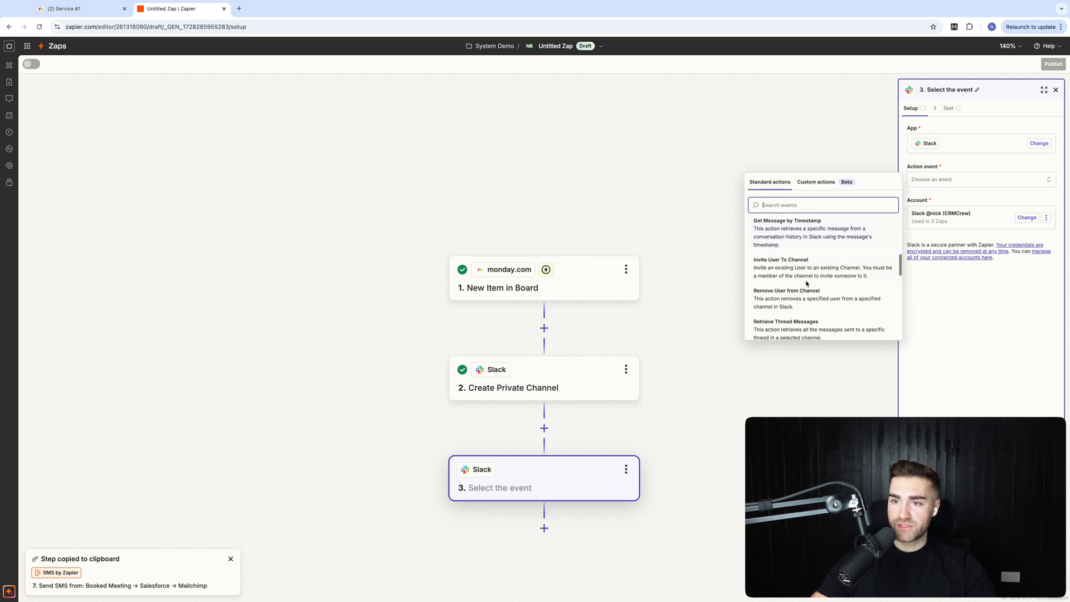
scroll(down, 3)
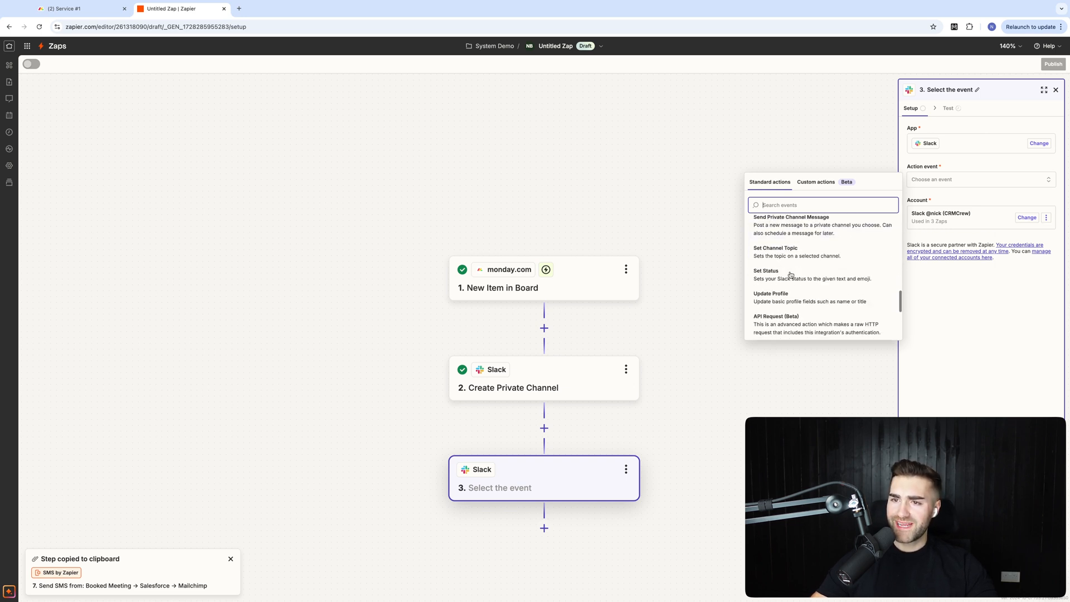
scroll(down, 3)
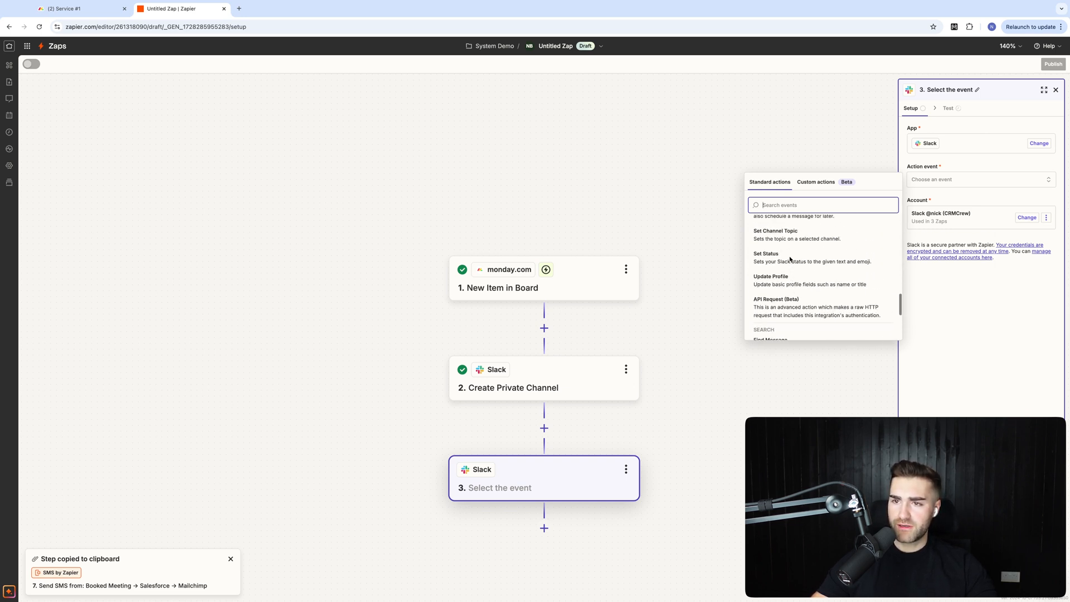
scroll(down, 3)
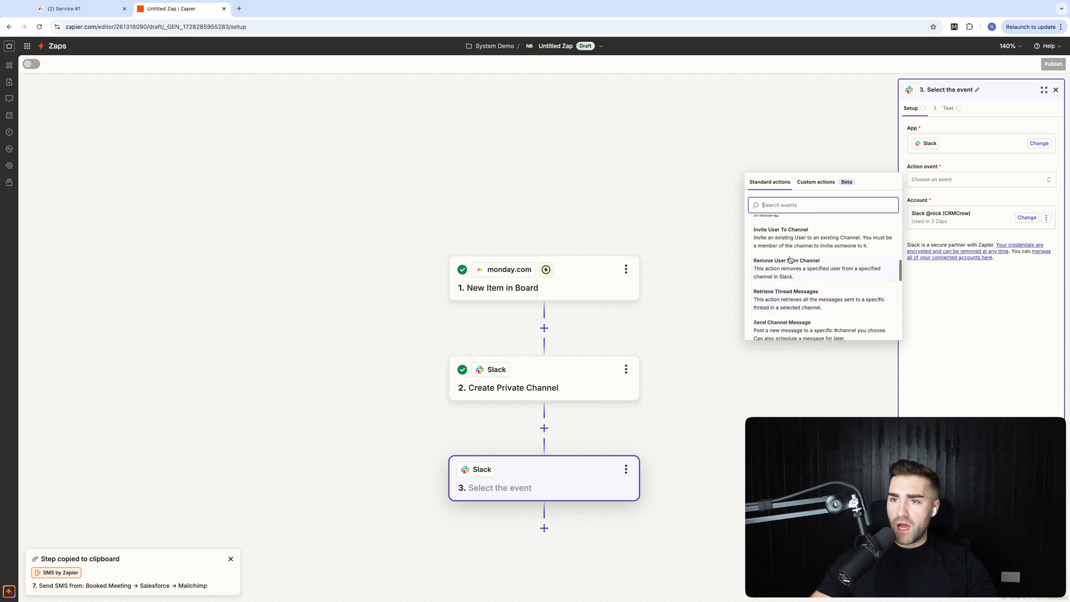
click(781, 237)
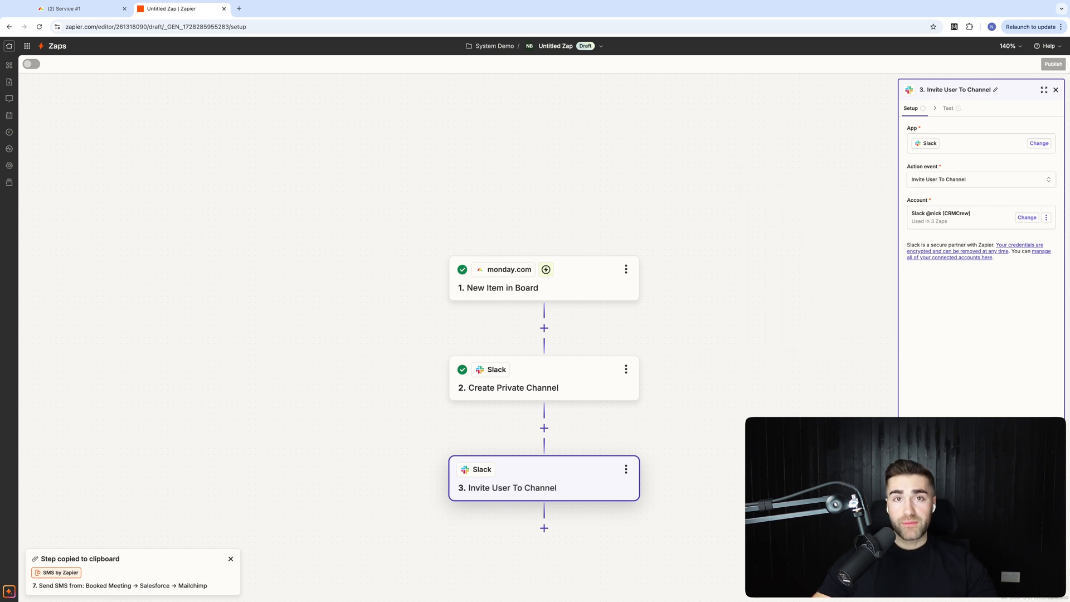
Step: Set the invite step's Channel to step 2's Result Channel Id
click(955, 108)
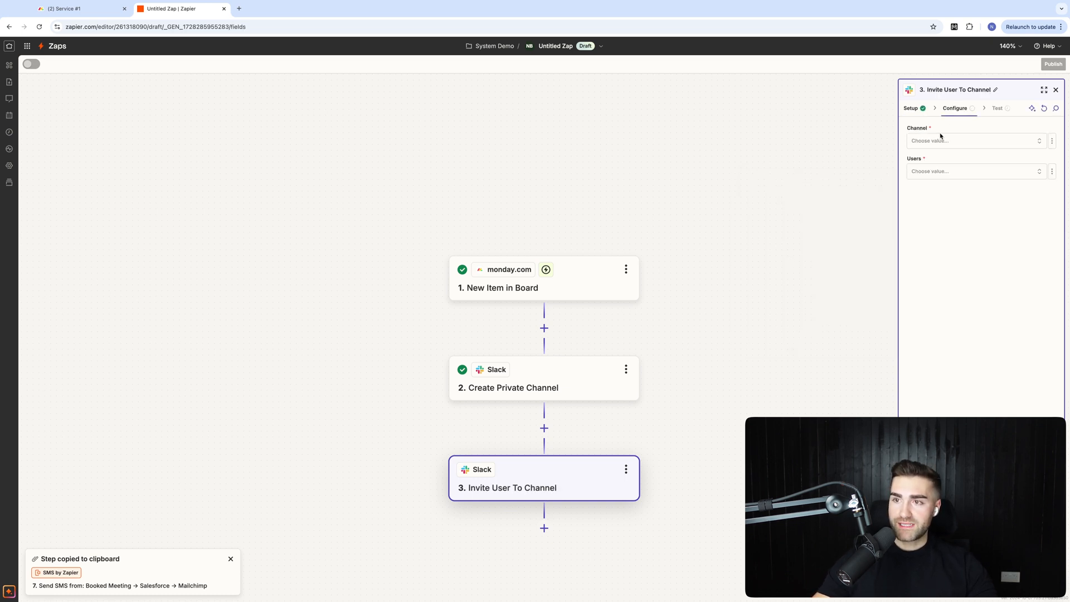
click(972, 140)
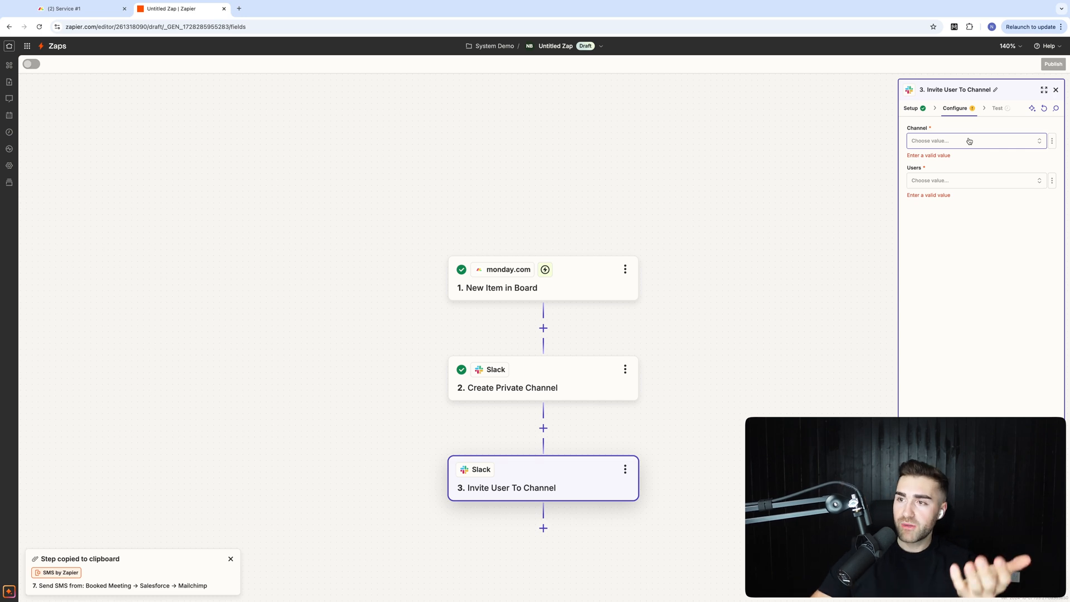
click(1051, 141)
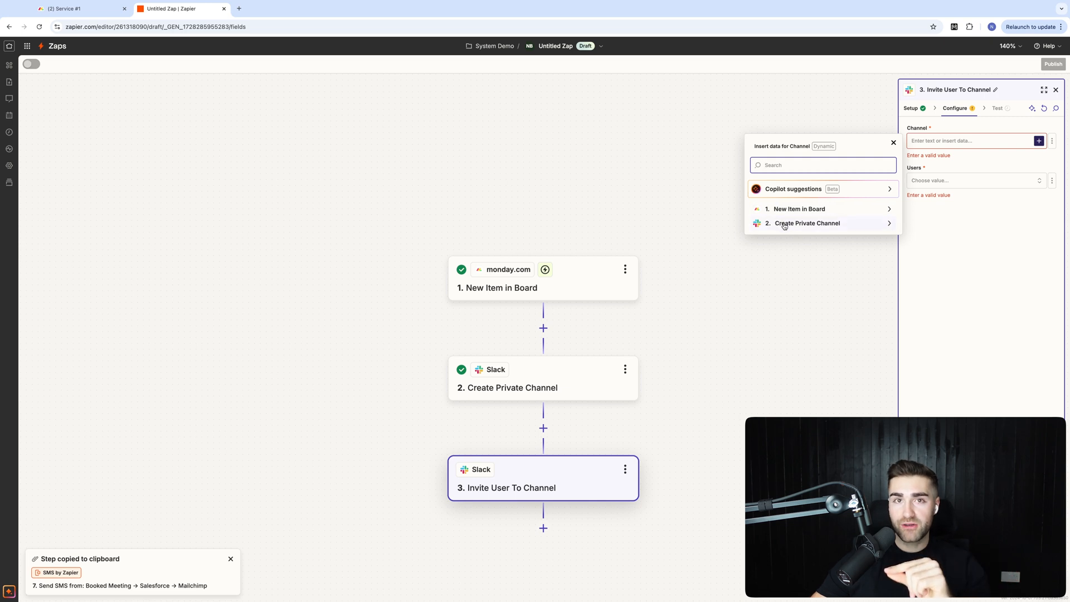
click(807, 223)
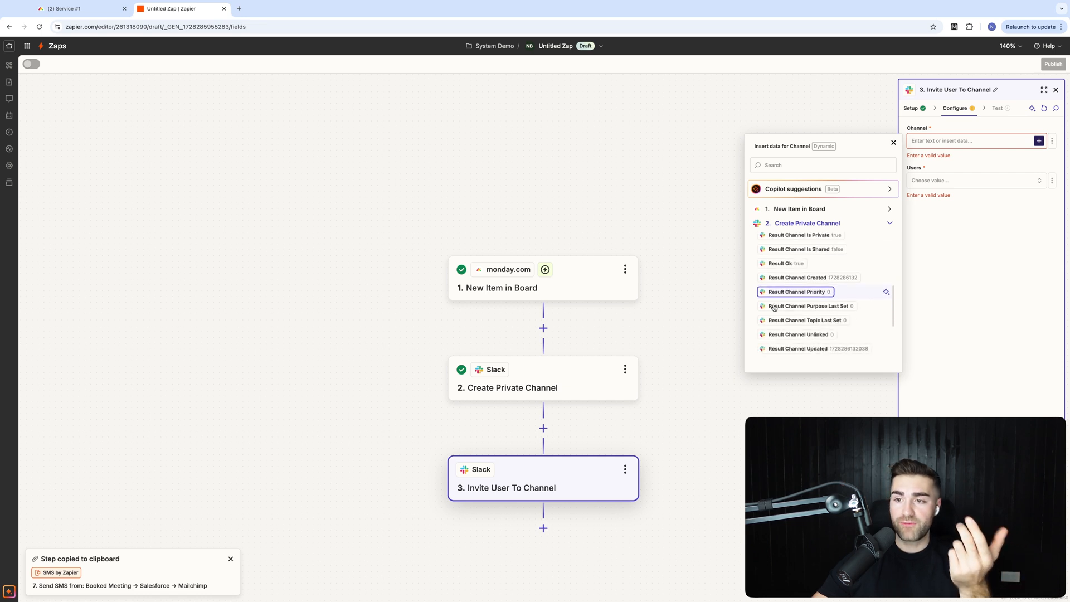
scroll(down, 3)
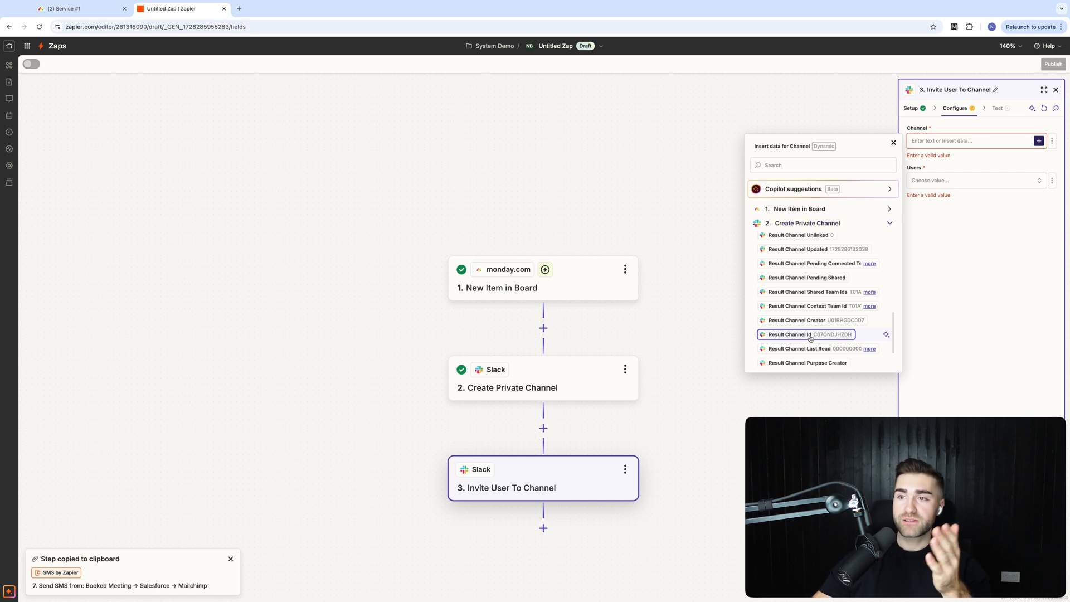
click(808, 334)
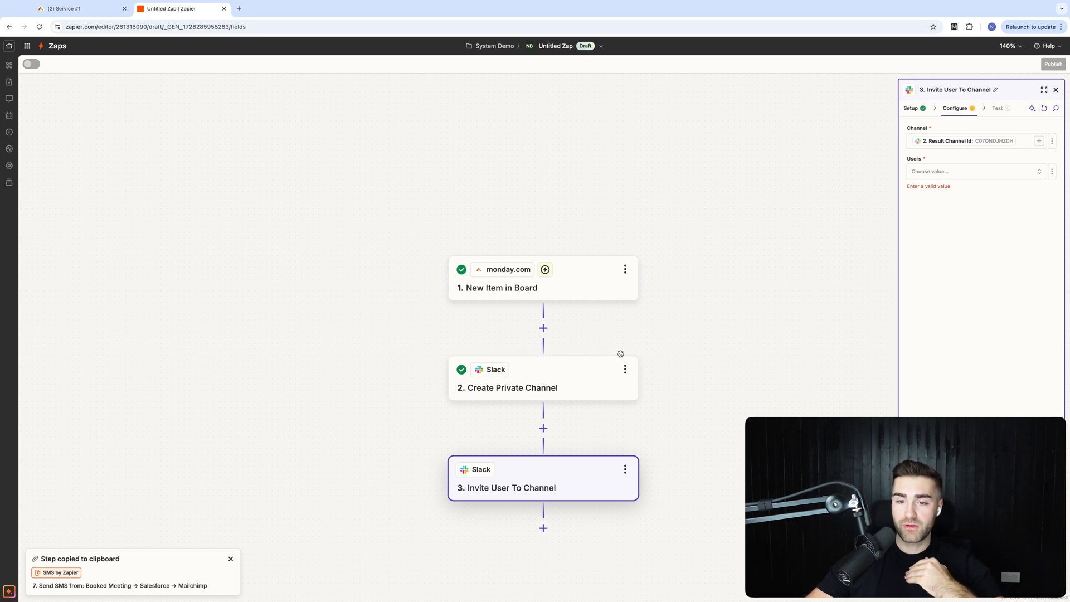
click(972, 171)
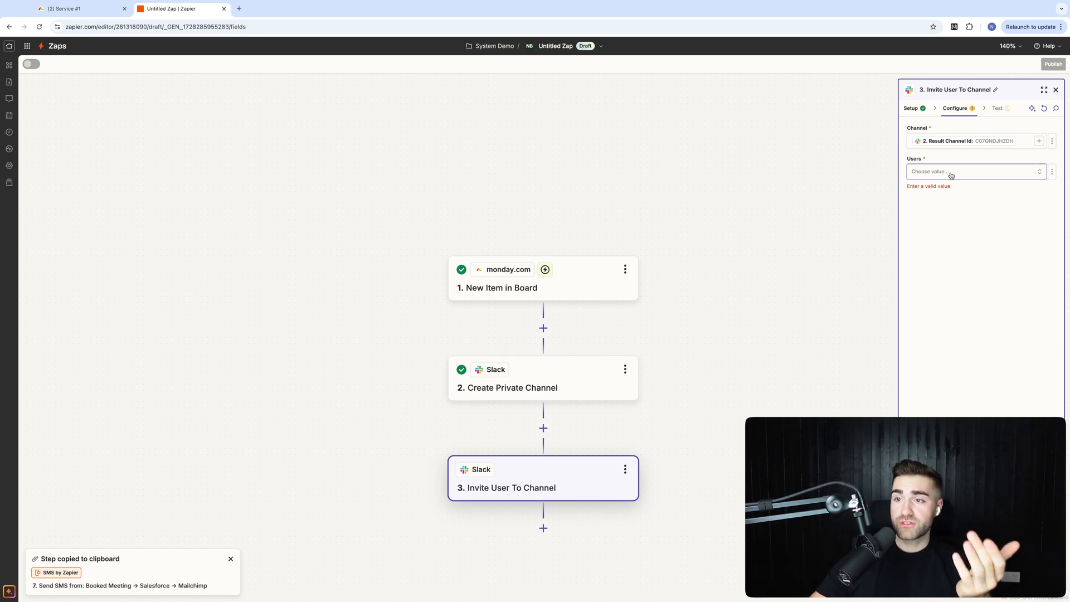
click(972, 171)
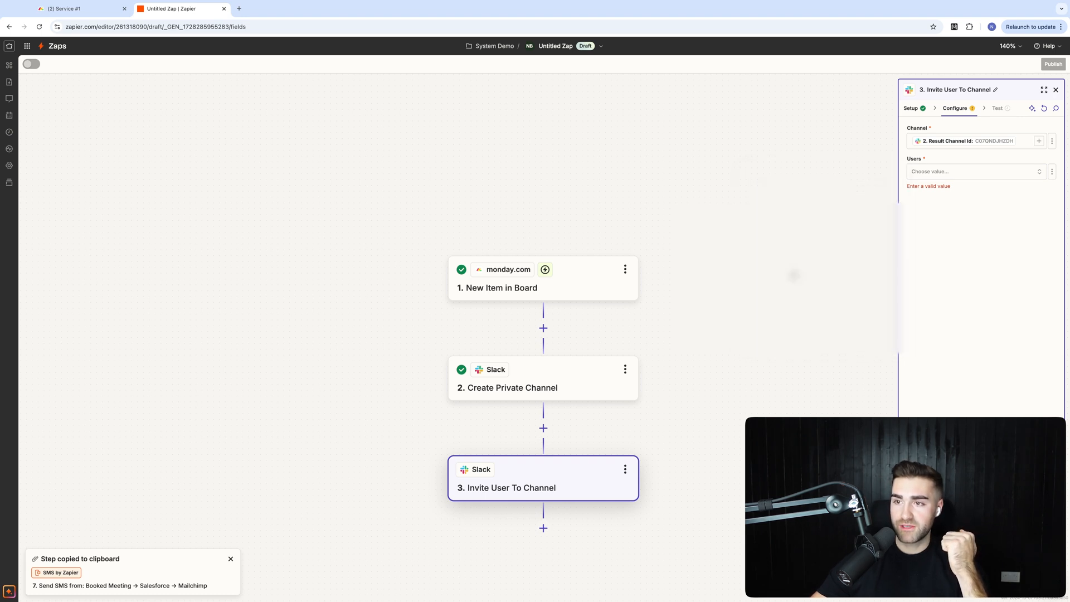
click(972, 172)
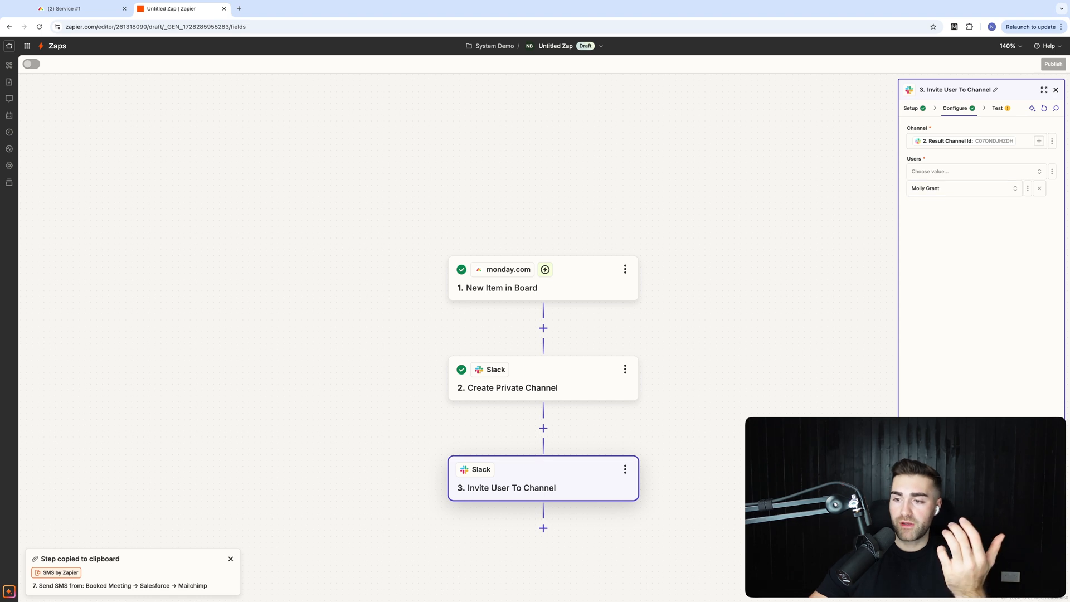
click(996, 108)
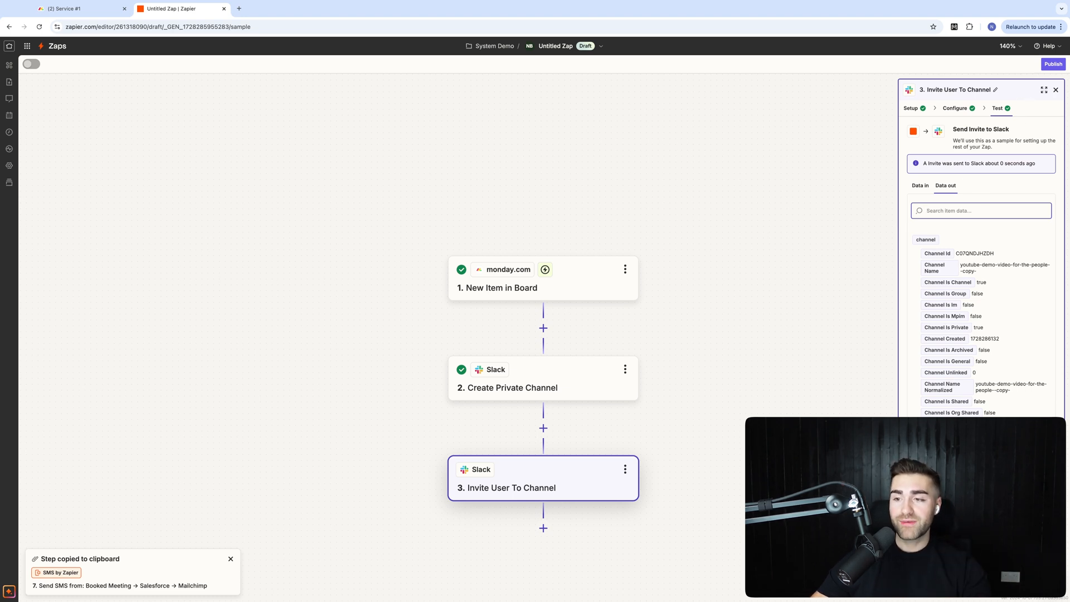
Step: Publish the zap and rename it 'Project Created -> Create Slack Channel'
click(1054, 64)
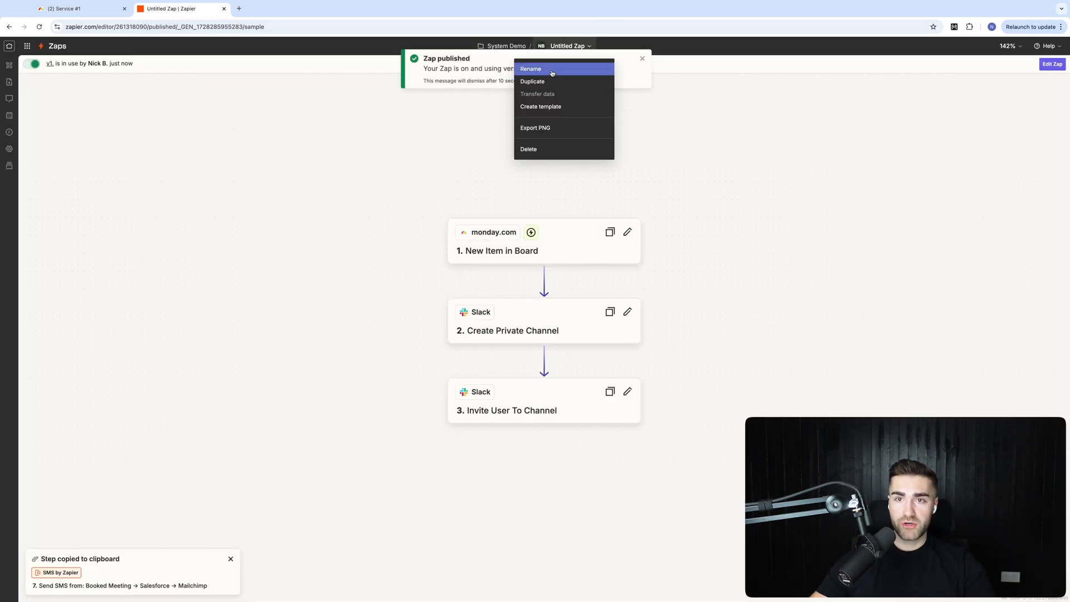
click(530, 69)
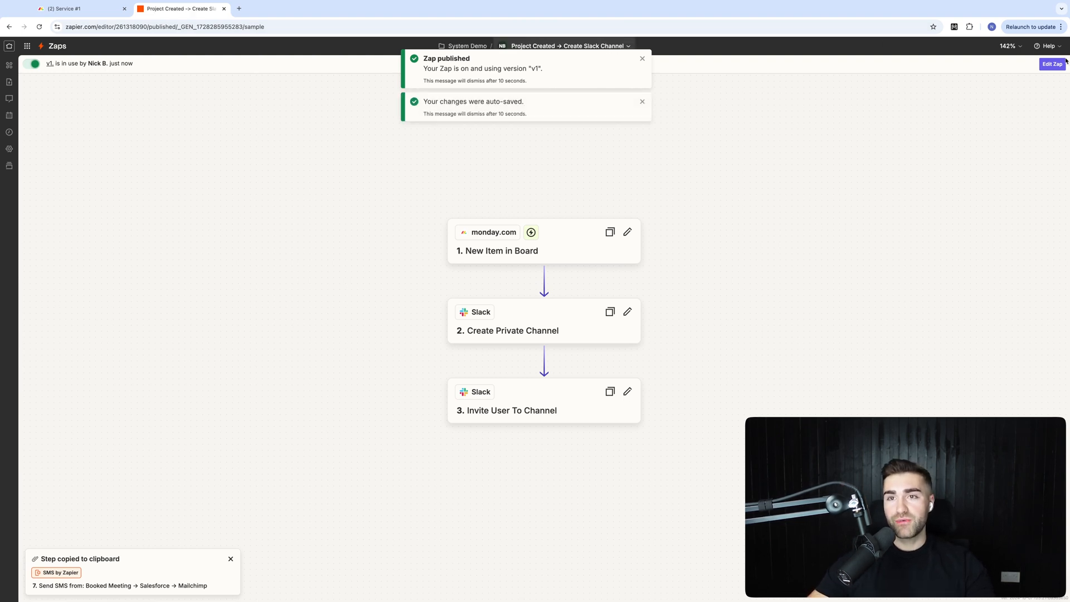
click(543, 400)
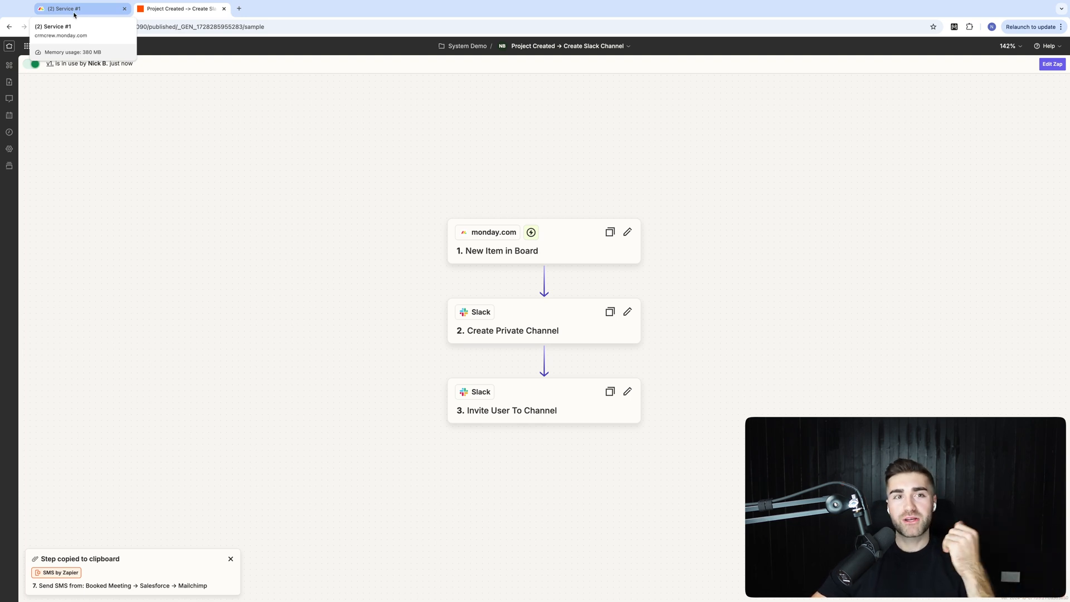
click(74, 8)
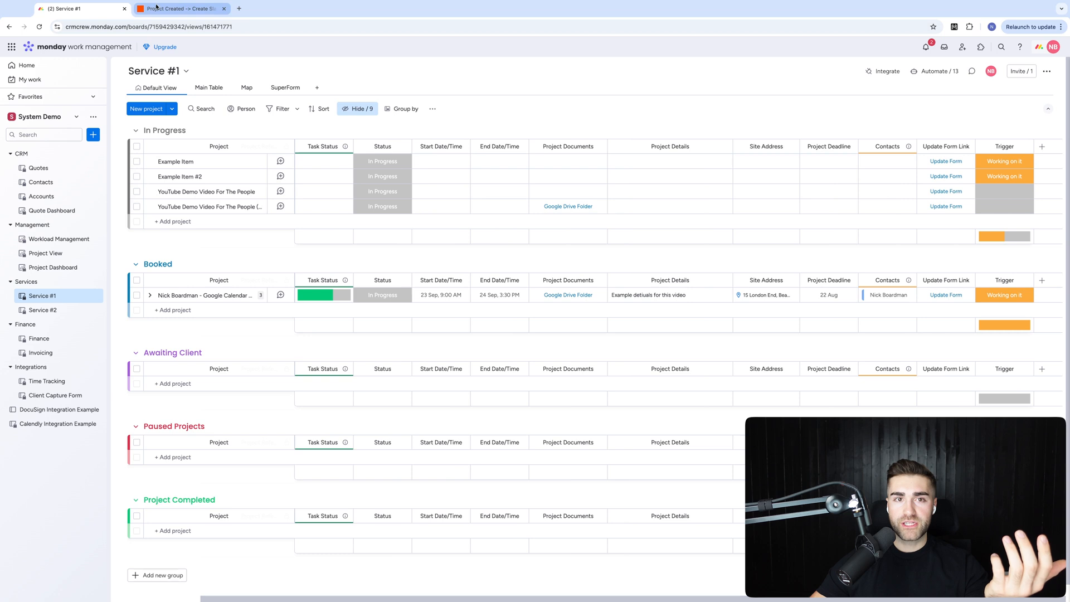
click(178, 8)
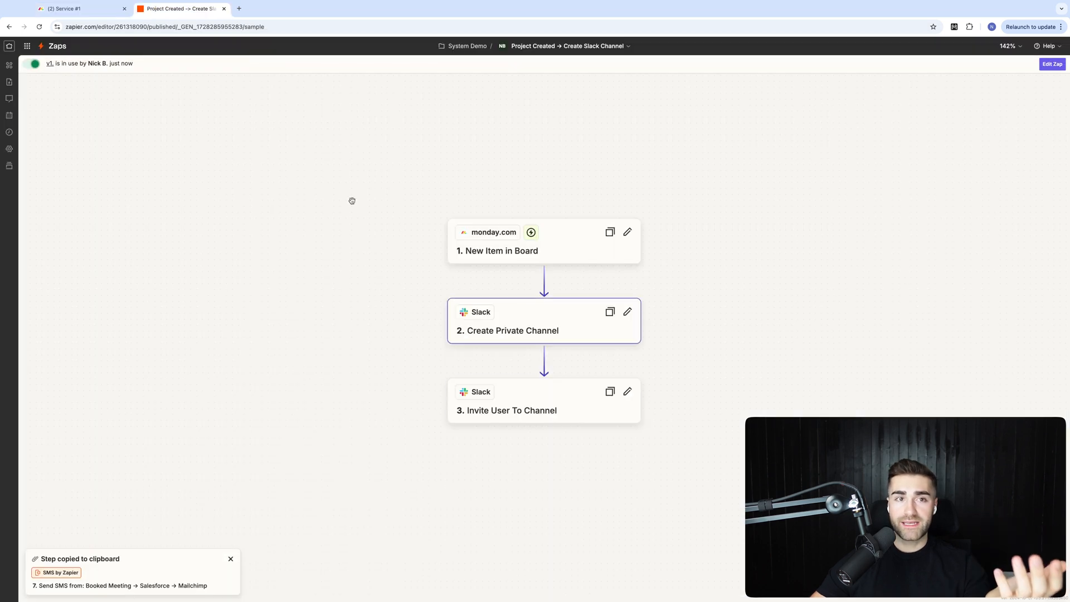
click(68, 8)
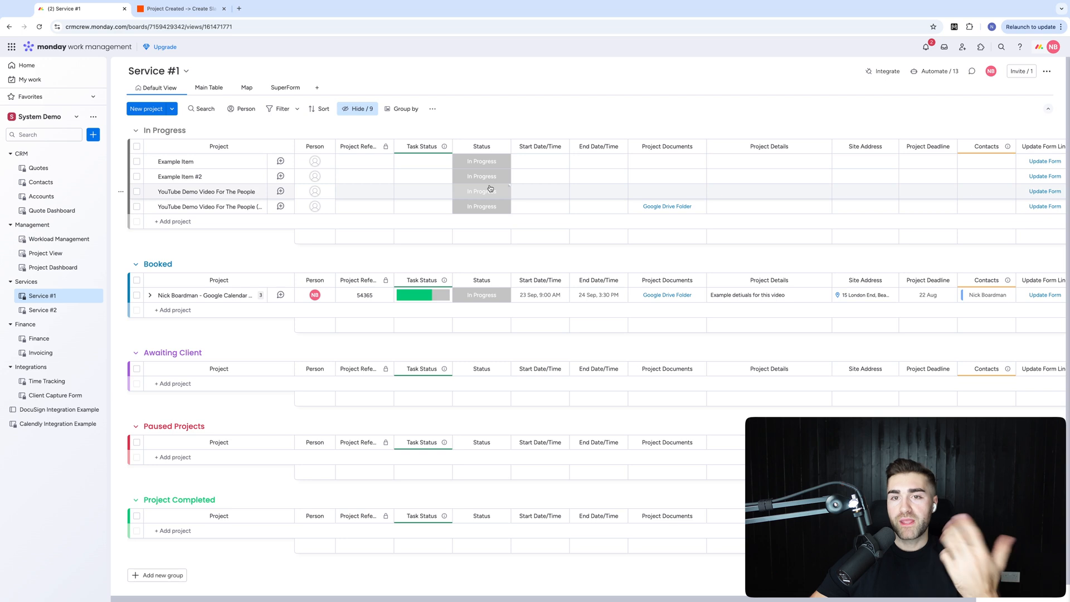
click(482, 190)
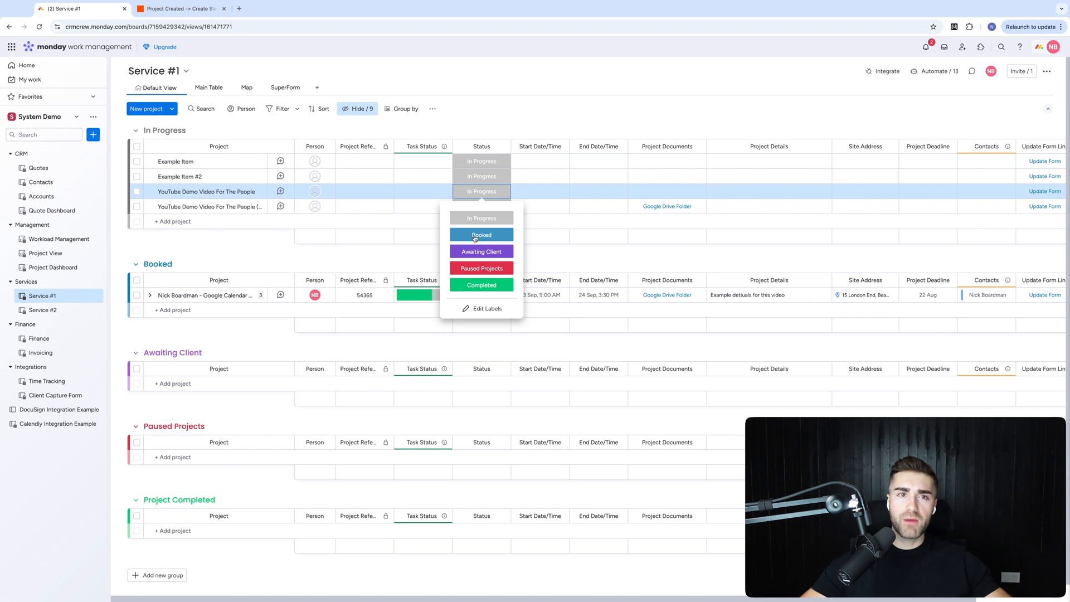
click(179, 8)
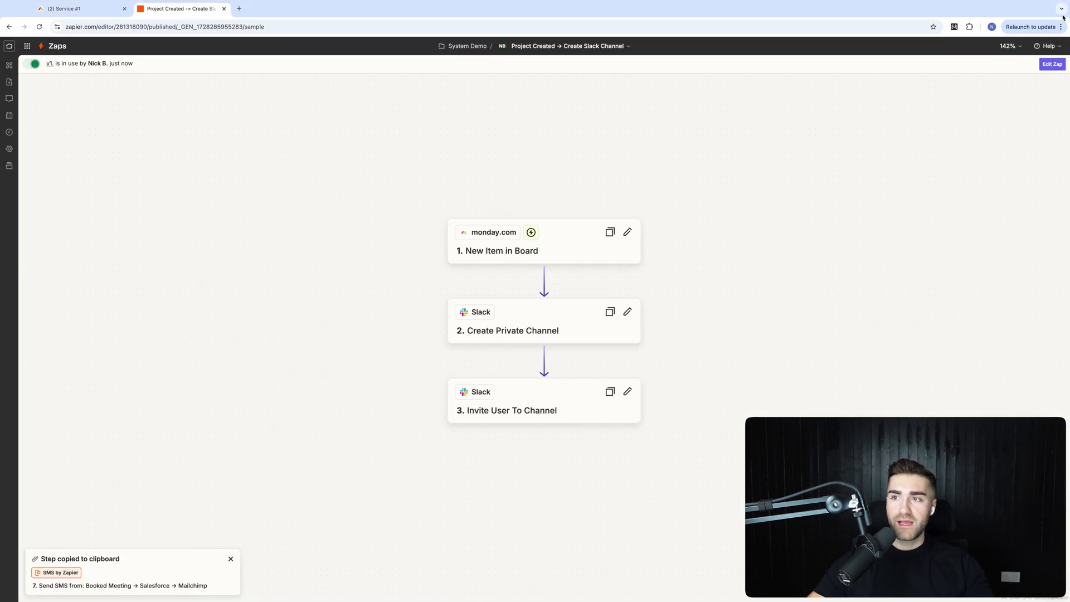
Step: Edit the zap to add a monday.com step set to Change Multiple Columns Value
click(1051, 63)
text(chan)
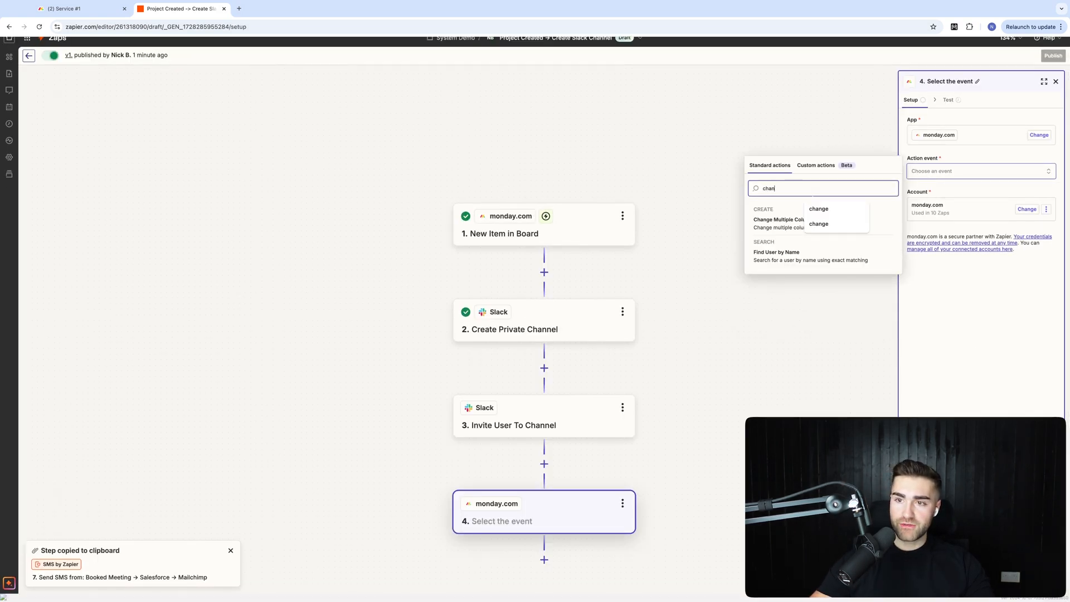
click(777, 220)
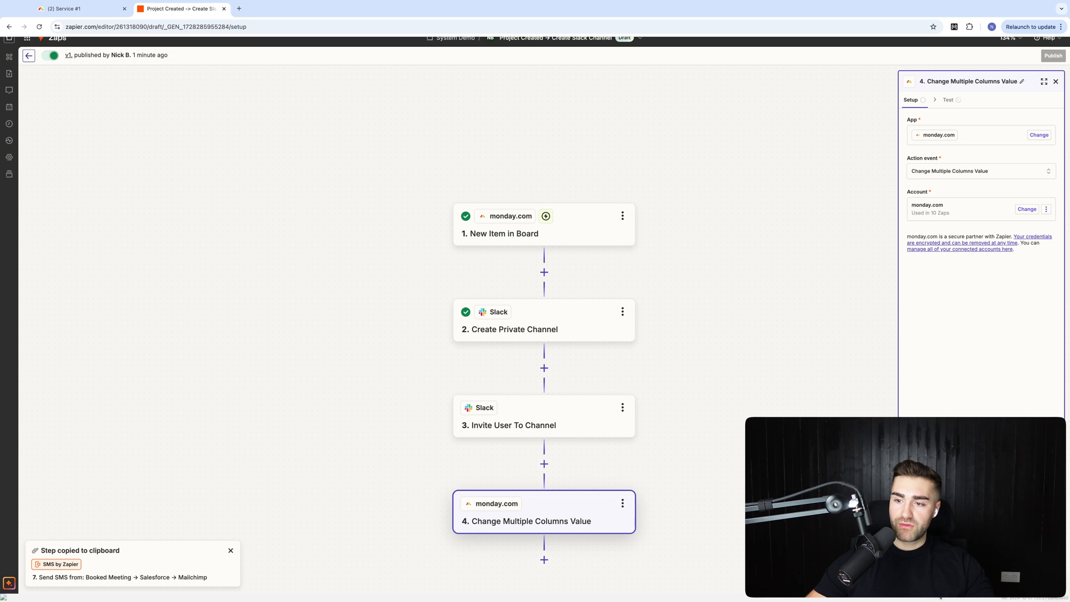
click(956, 99)
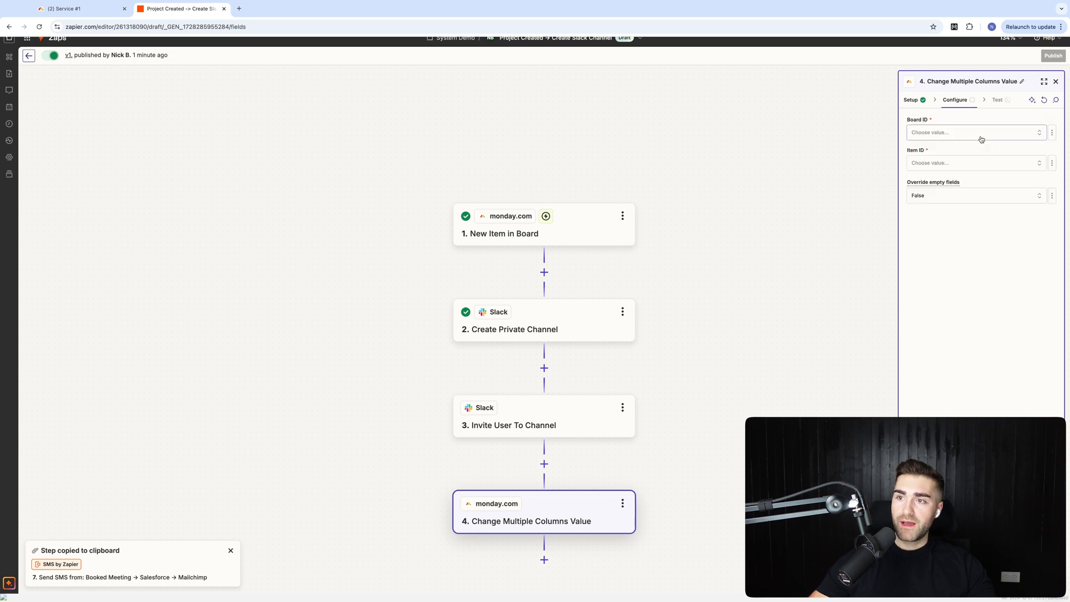
Step: Choose the board to update in the monday.com step's Board ID field
click(1051, 131)
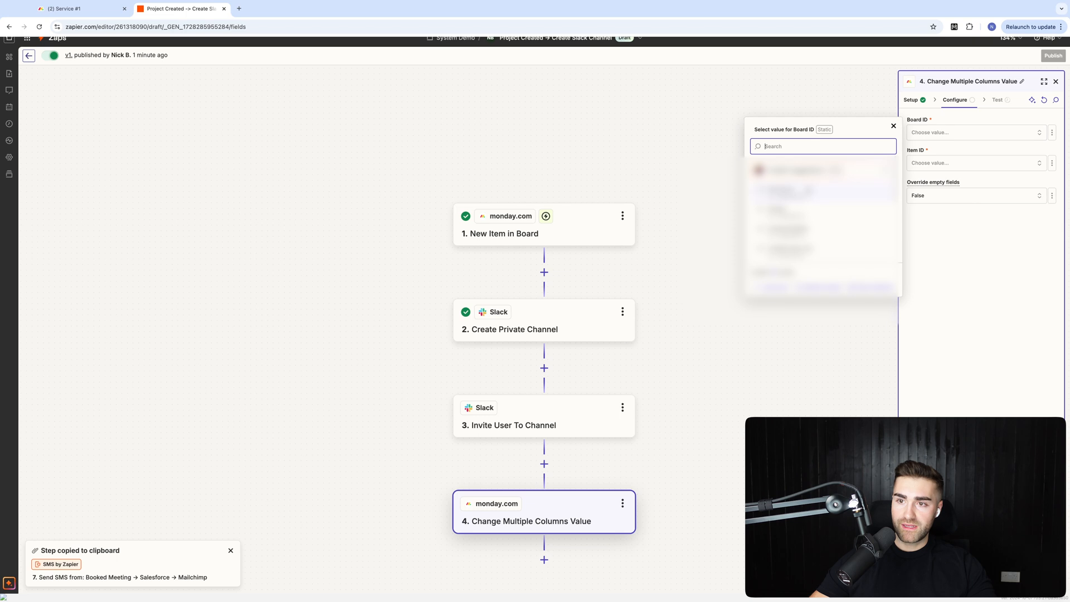
click(1051, 206)
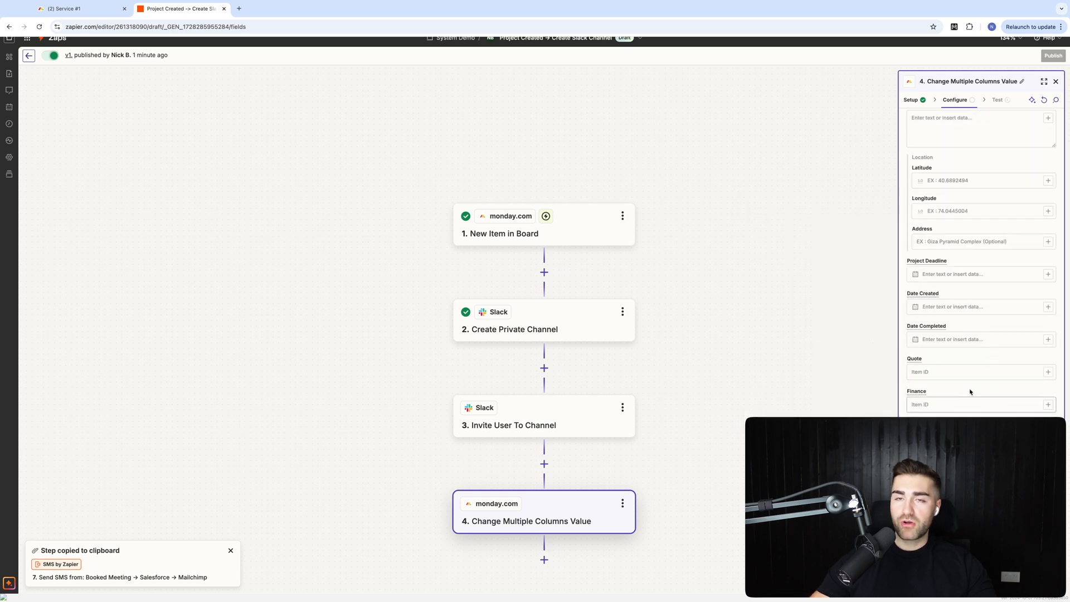
click(976, 403)
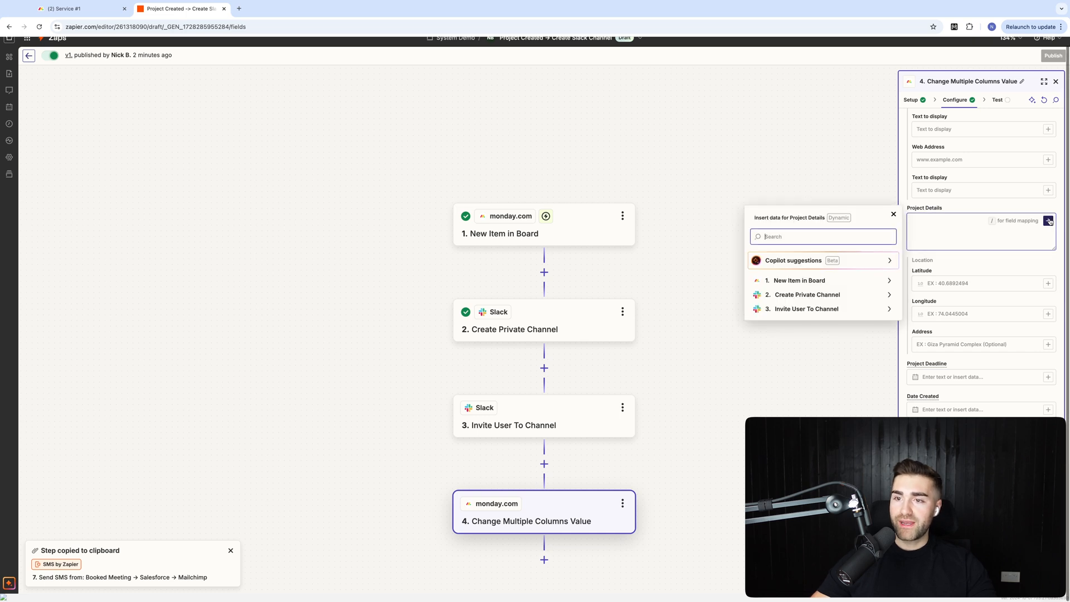
Step: Insert step 2's Result Channel Id into the Project Details field
click(807, 294)
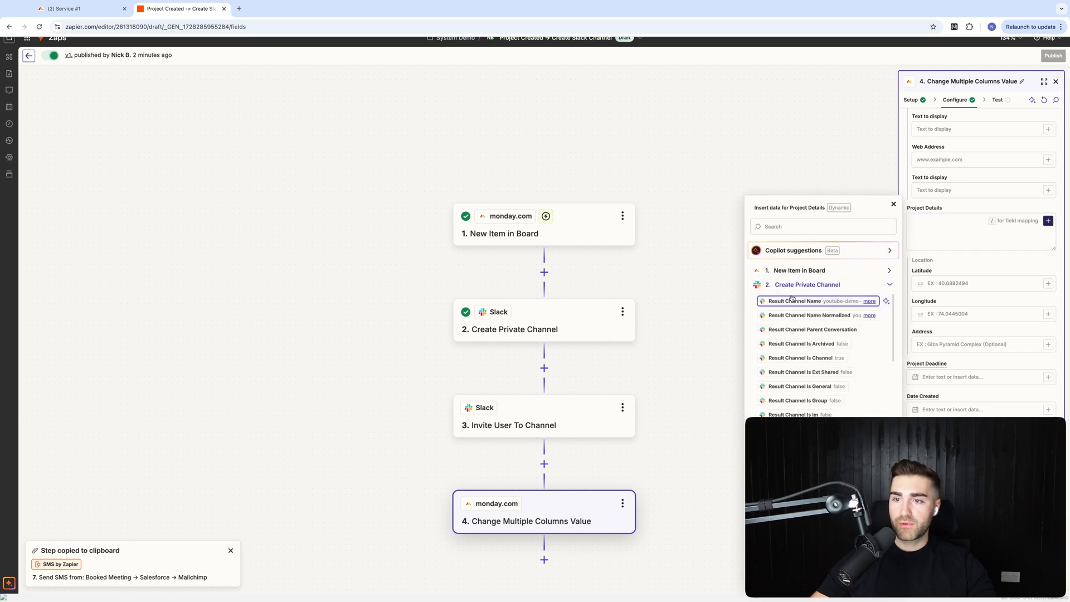
scroll(down, 3)
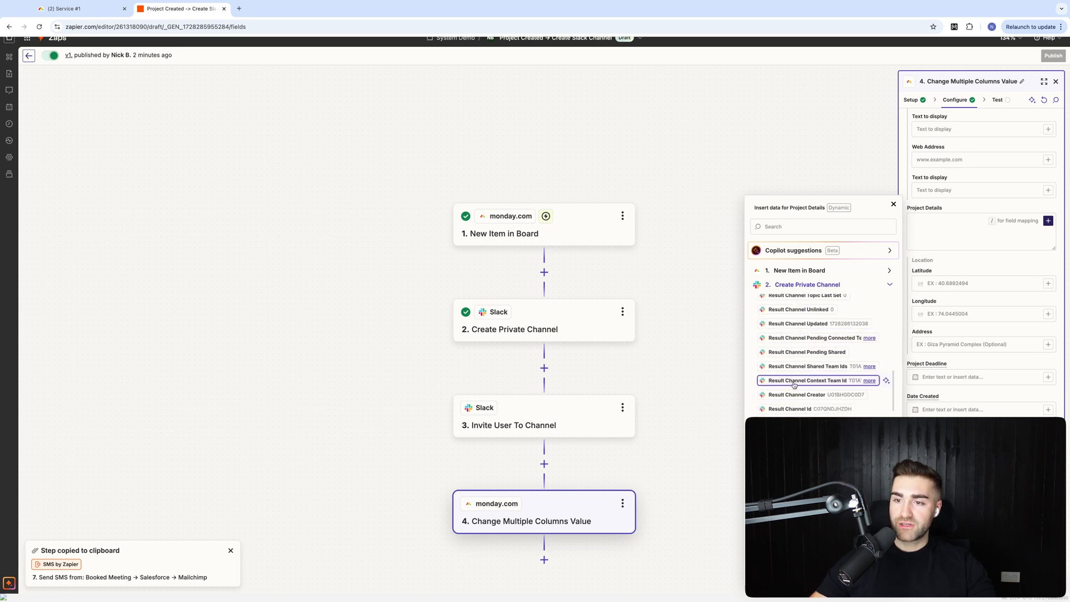
click(811, 408)
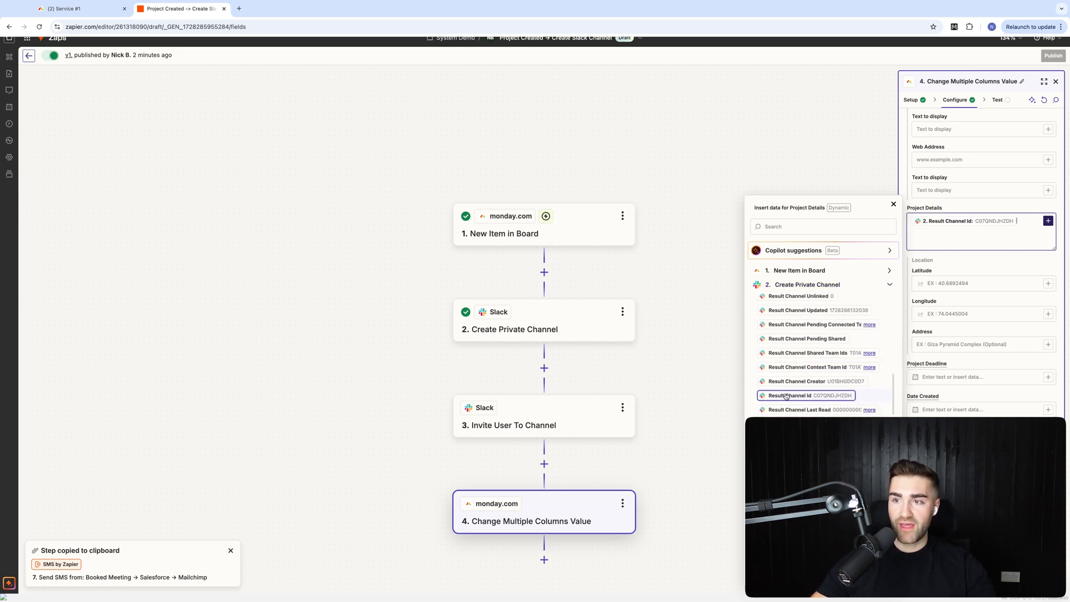
click(893, 204)
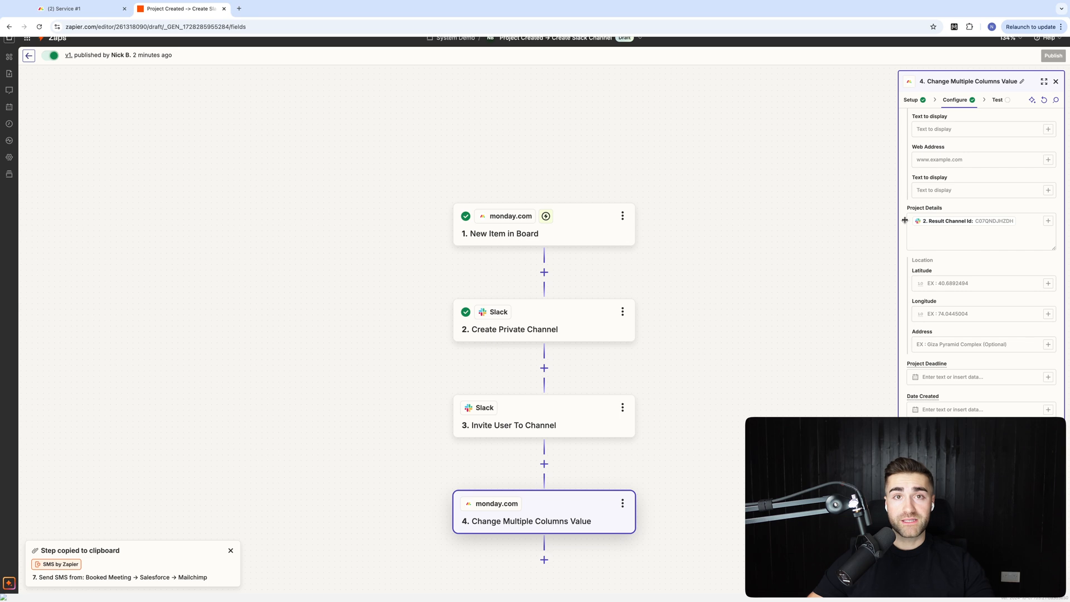
click(980, 232)
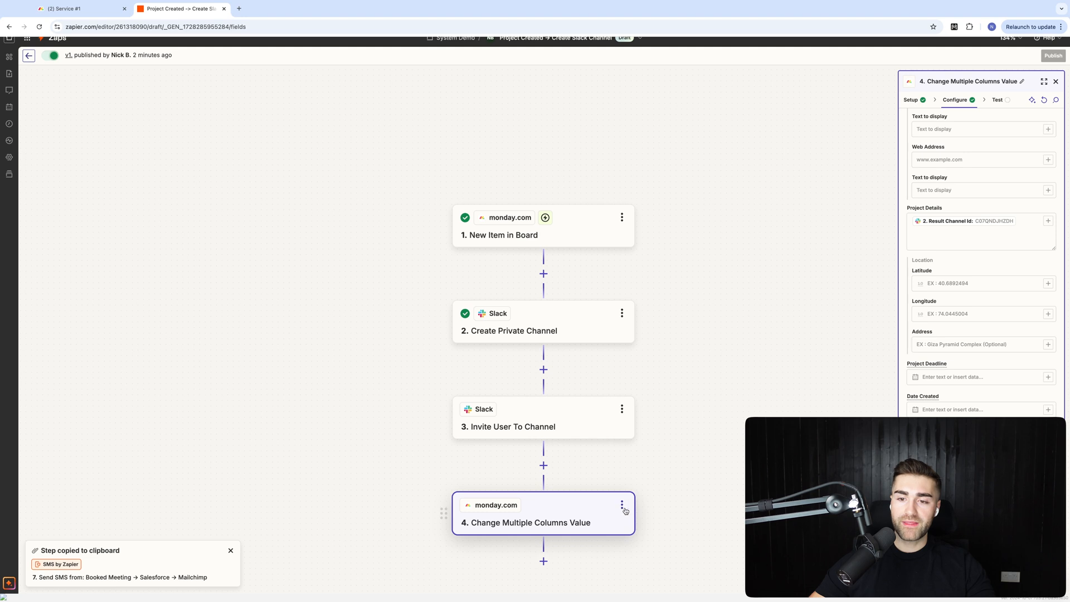
Step: Delete the fourth monday.com step, returning the zap to three steps
click(622, 505)
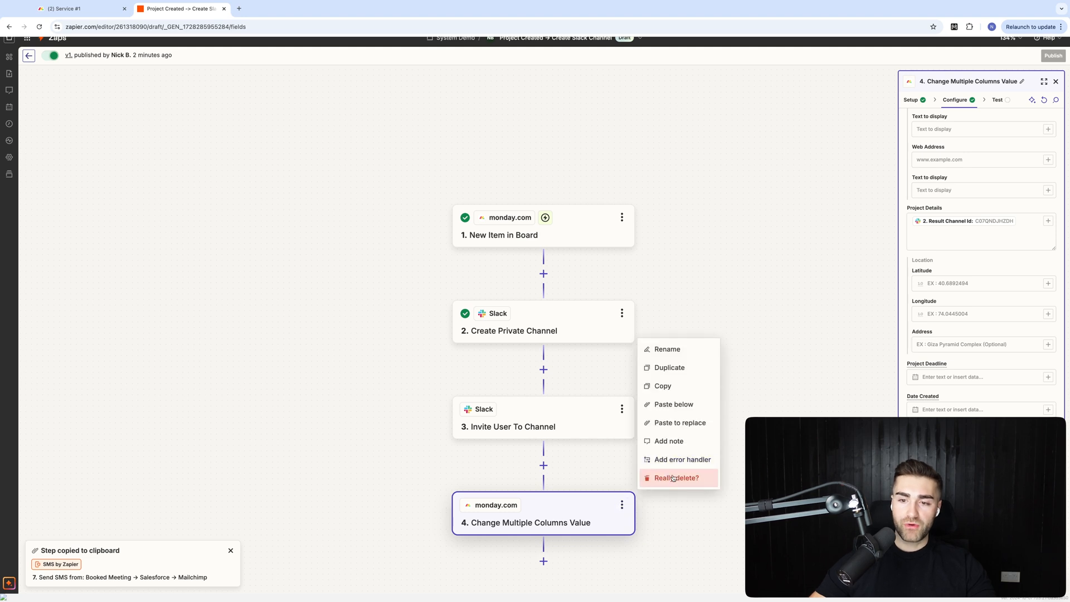
click(675, 478)
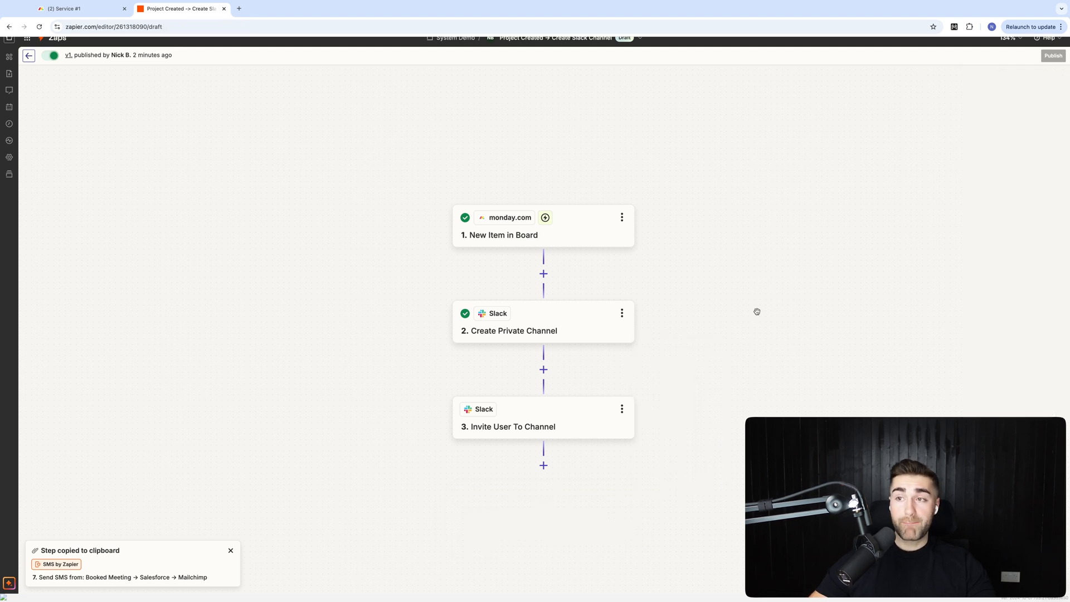